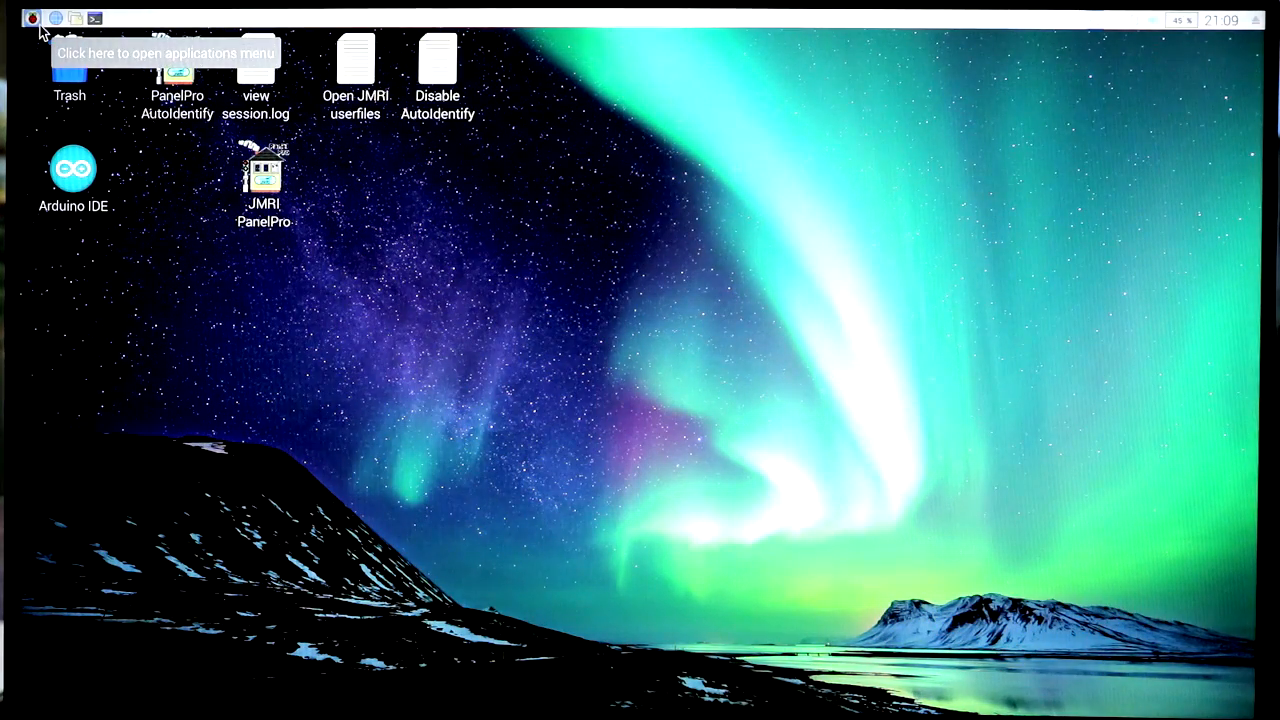
mouse_move(28, 289)
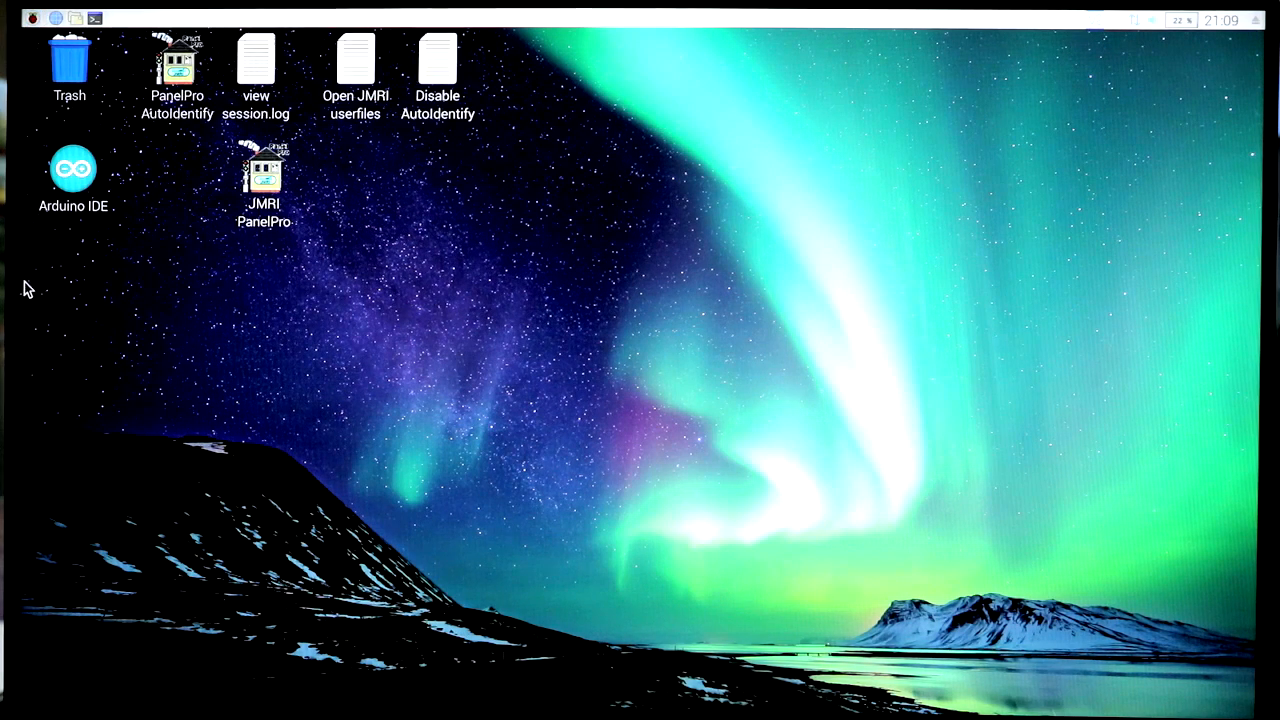
Launch JMRI PanelPro from its desktop icon with the Digitrax Simulator profile
double_click(263, 175)
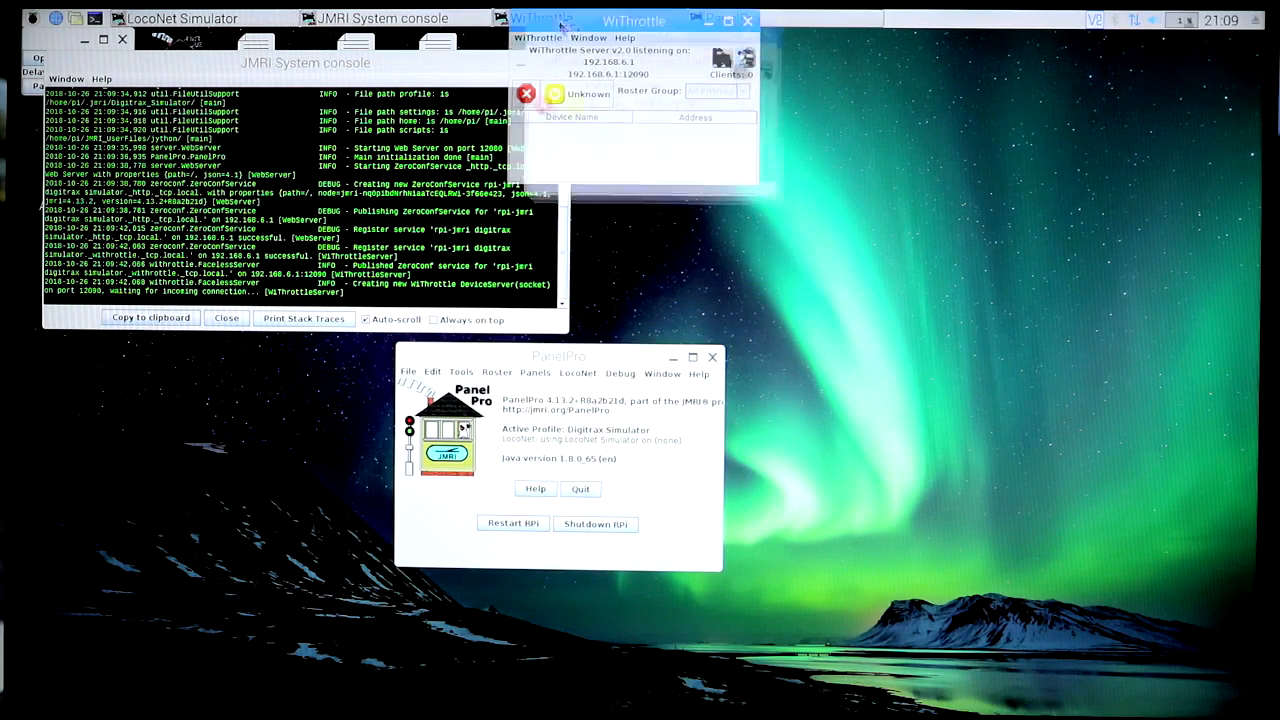
Move the WiThrottle window aside, close the System console, and stop the WiThrottle server
left_click_drag(634, 20, 706, 167)
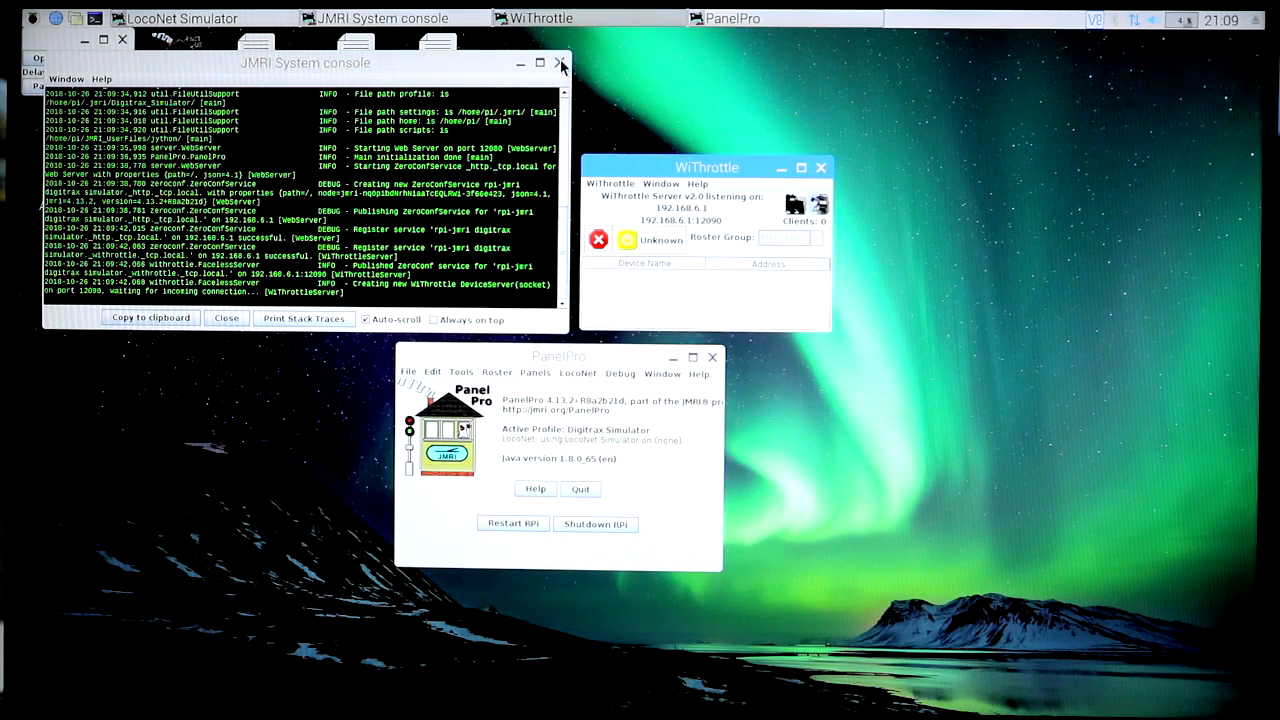
left_click(560, 63)
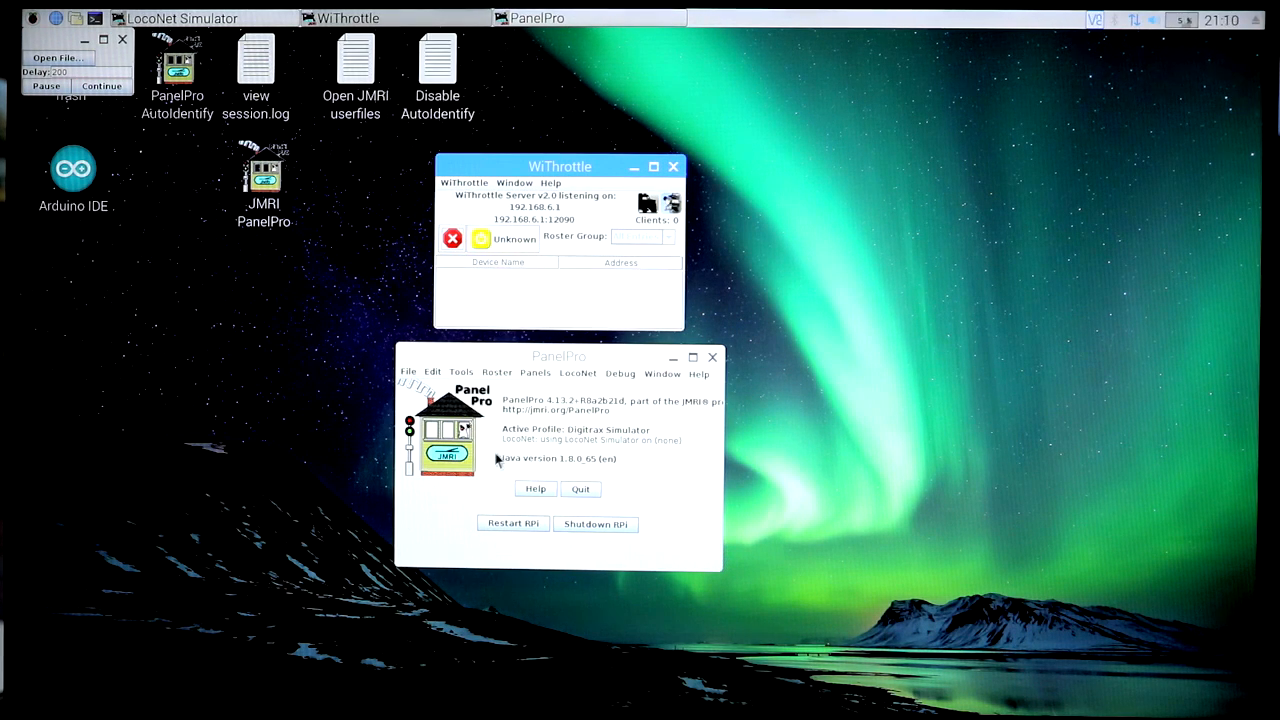
mouse_move(647, 444)
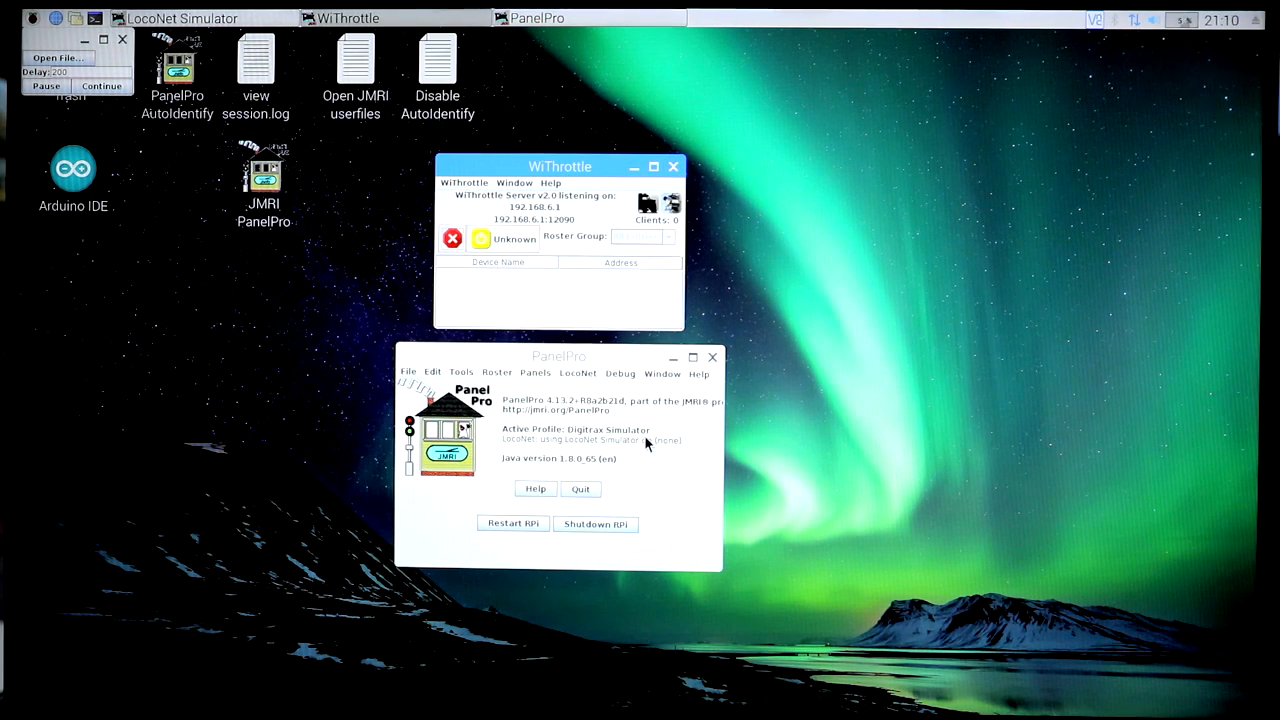
mouse_move(612, 477)
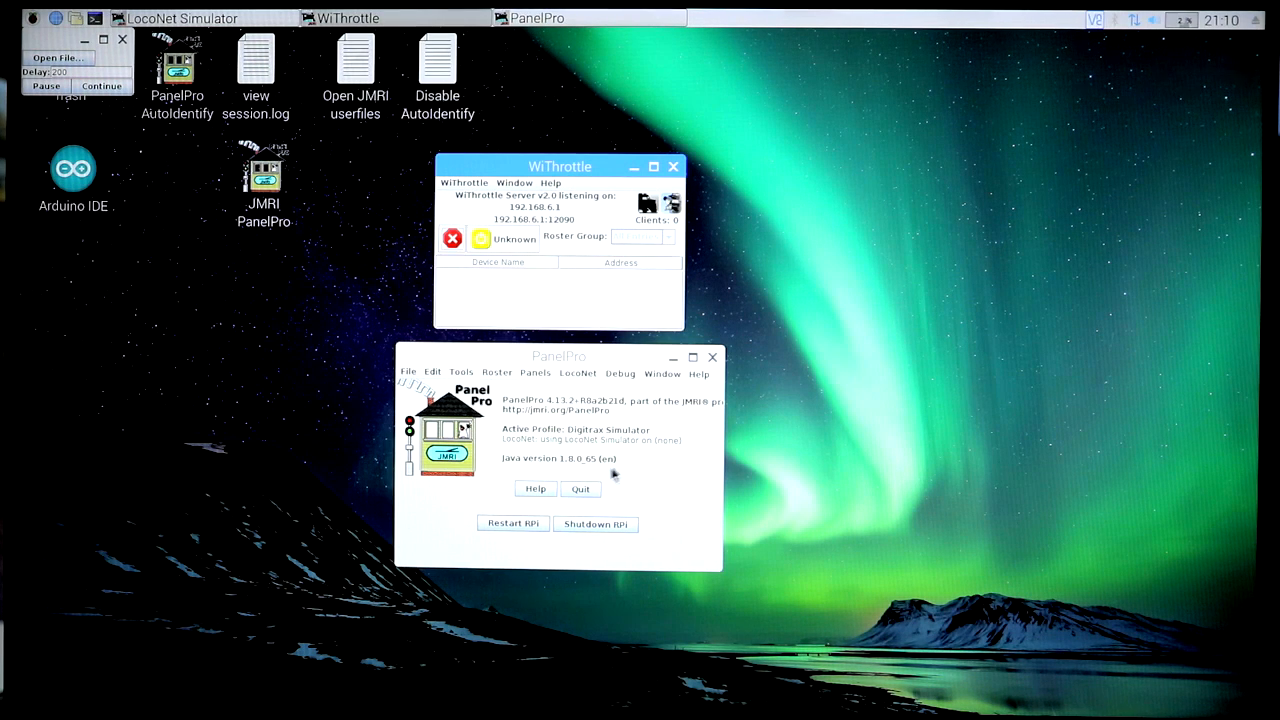
mouse_move(532, 416)
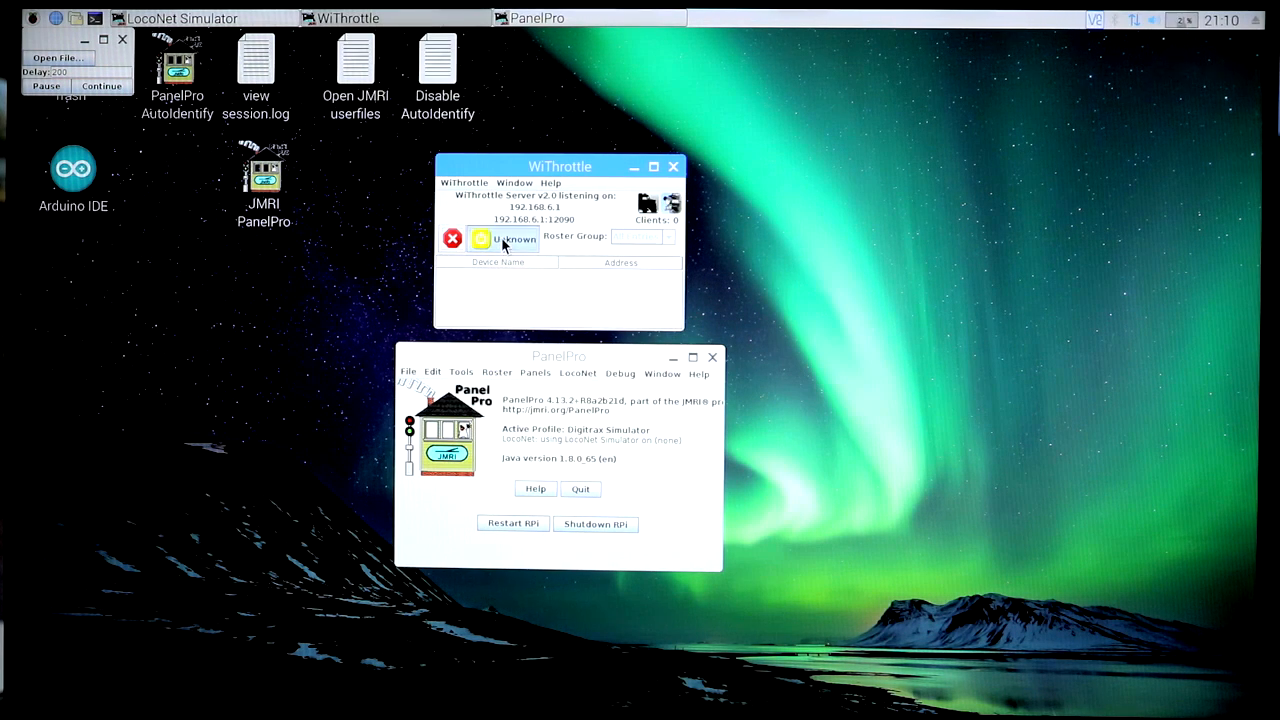
left_click(481, 239)
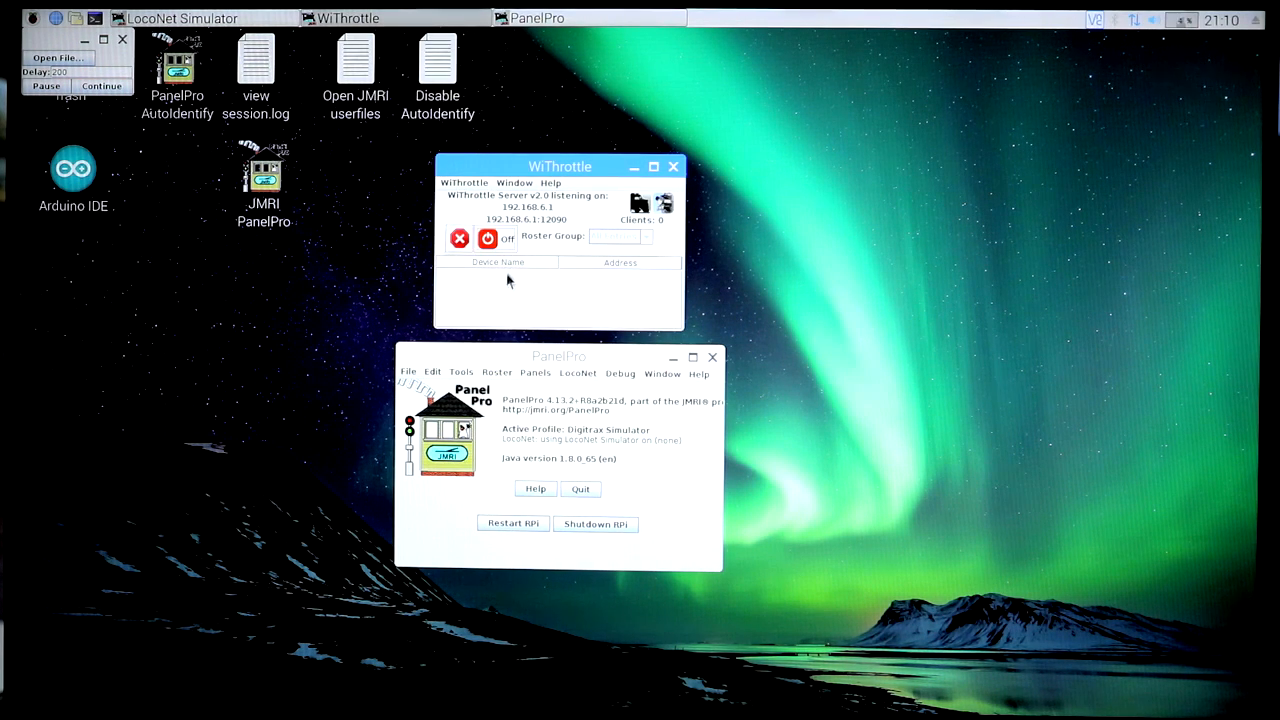
mouse_move(510, 291)
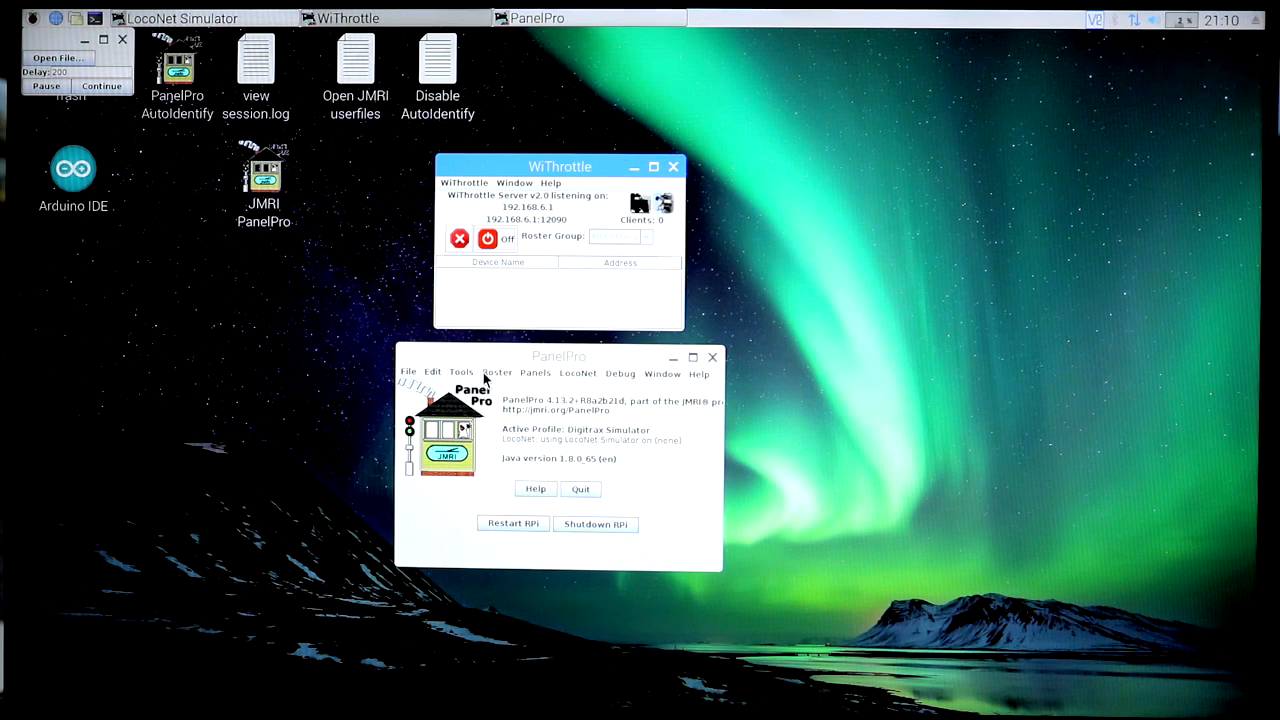
Browse PanelPro's Tools and Edit menus without choosing anything, then quit PanelPro
left_click(461, 373)
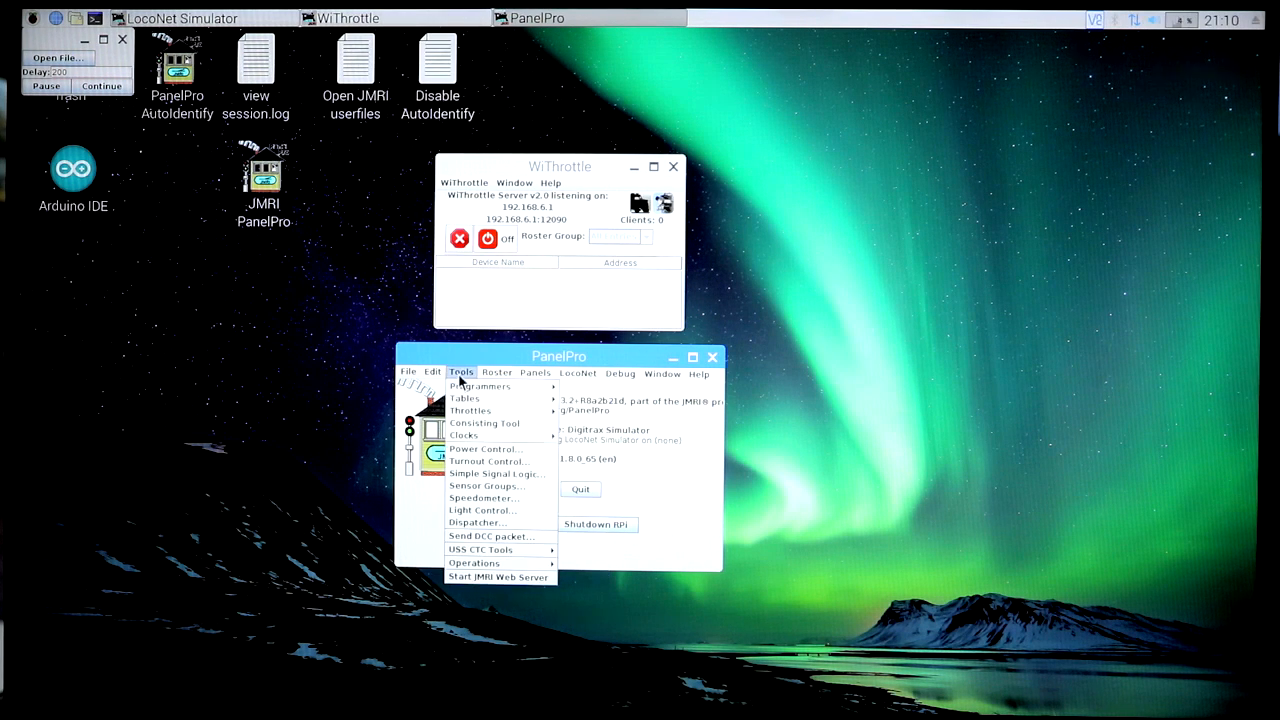
left_click(432, 373)
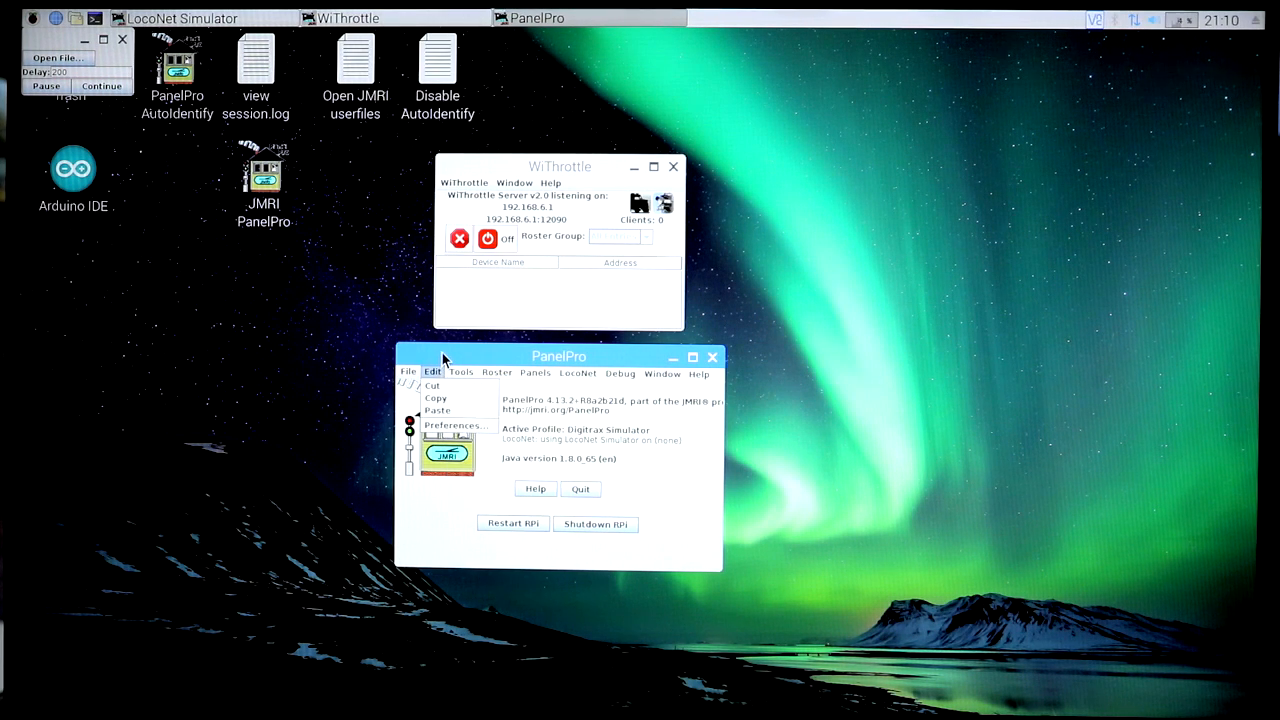
left_click(432, 373)
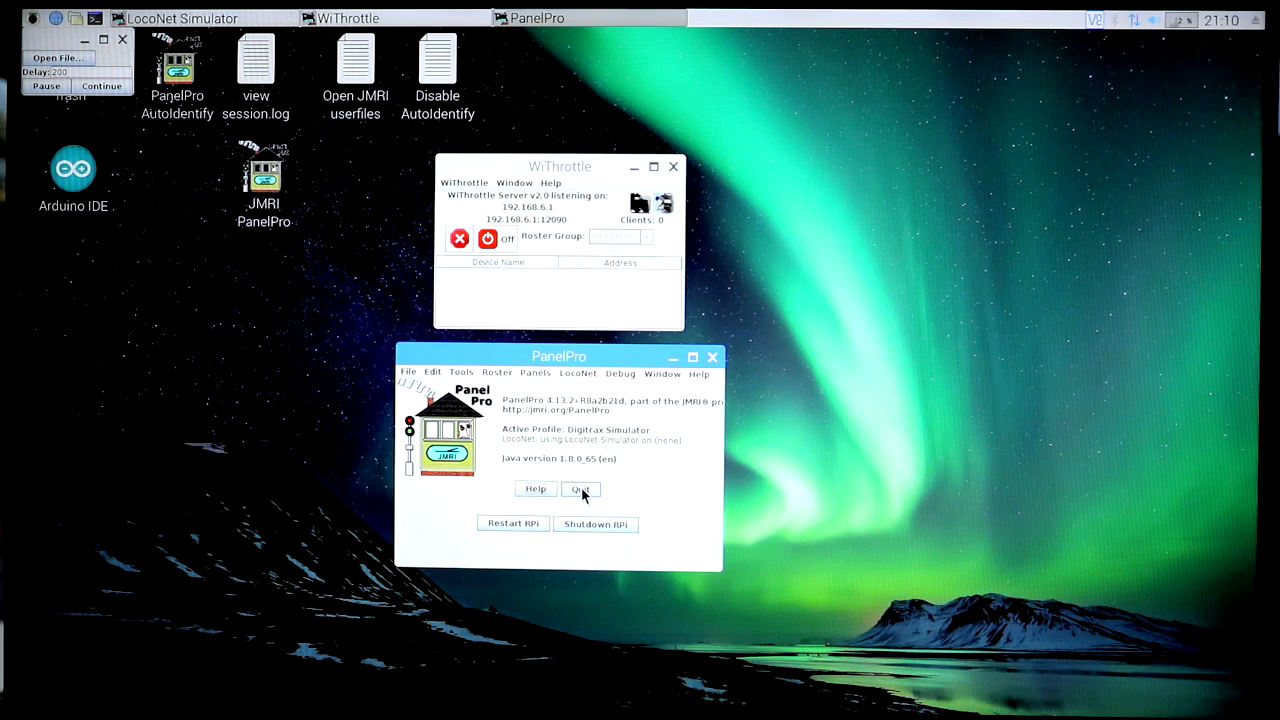
left_click(580, 489)
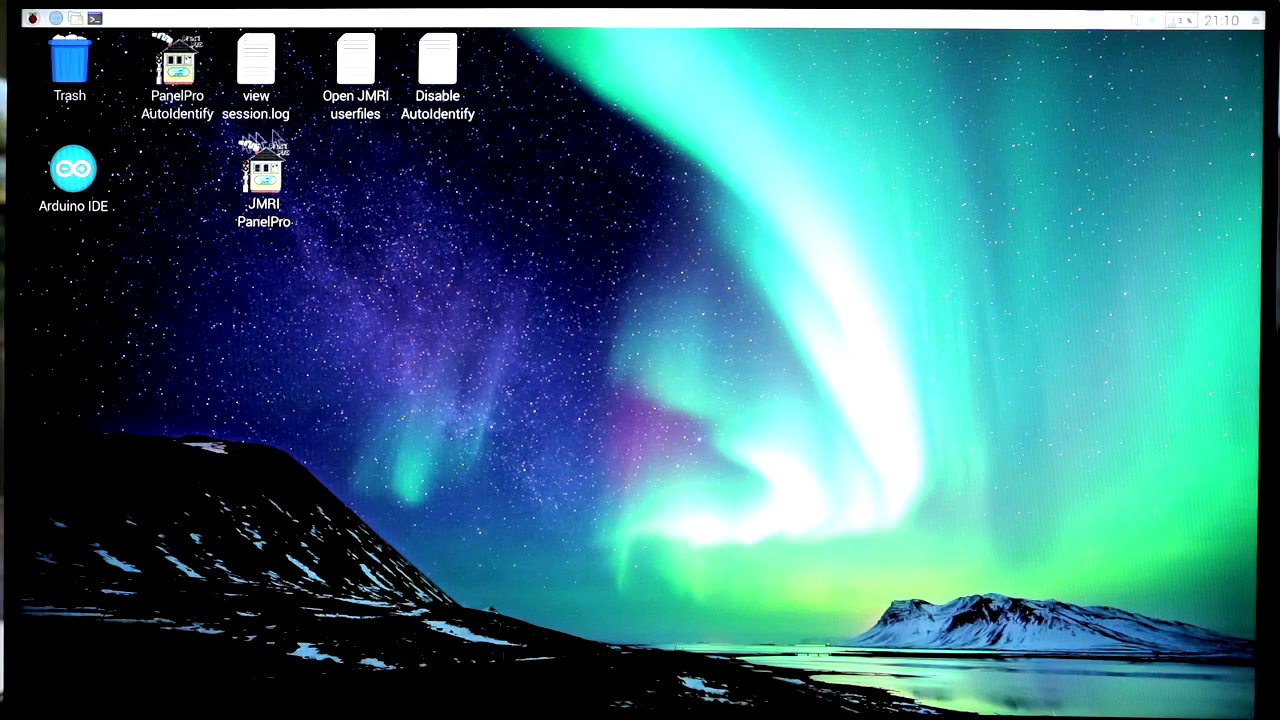
left_click(263, 180)
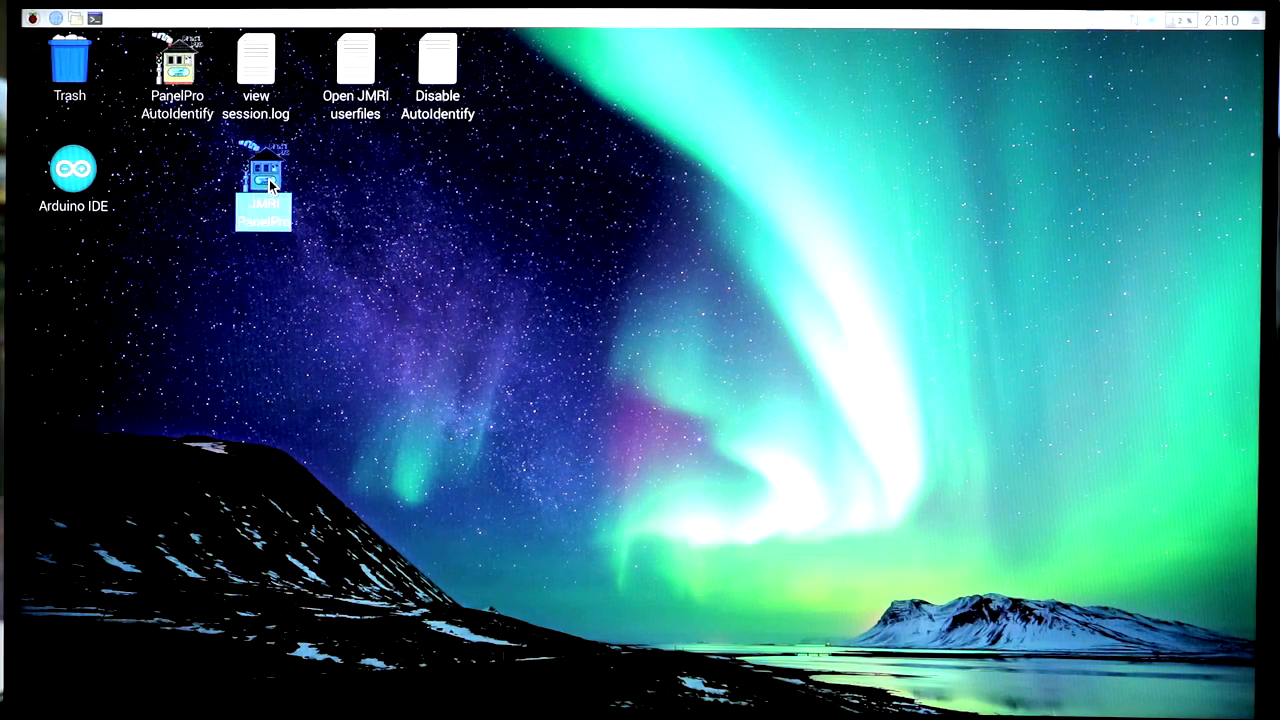
double_click(263, 175)
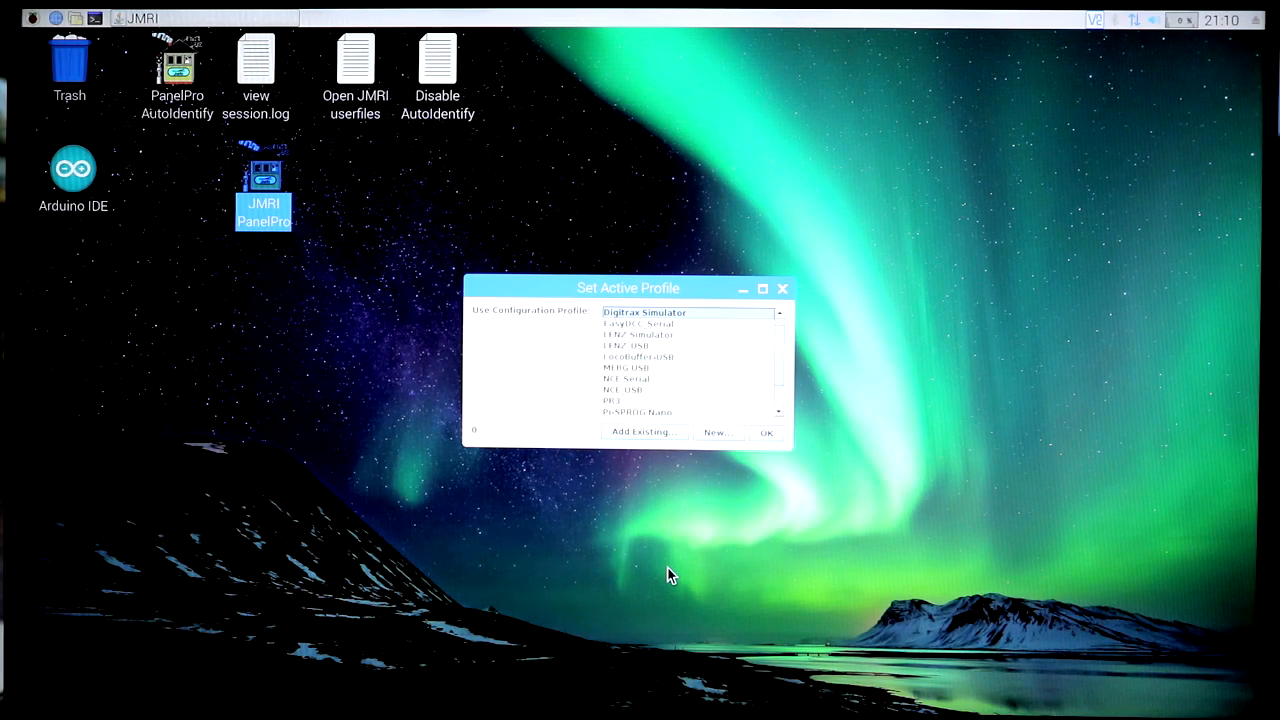
left_click(765, 432)
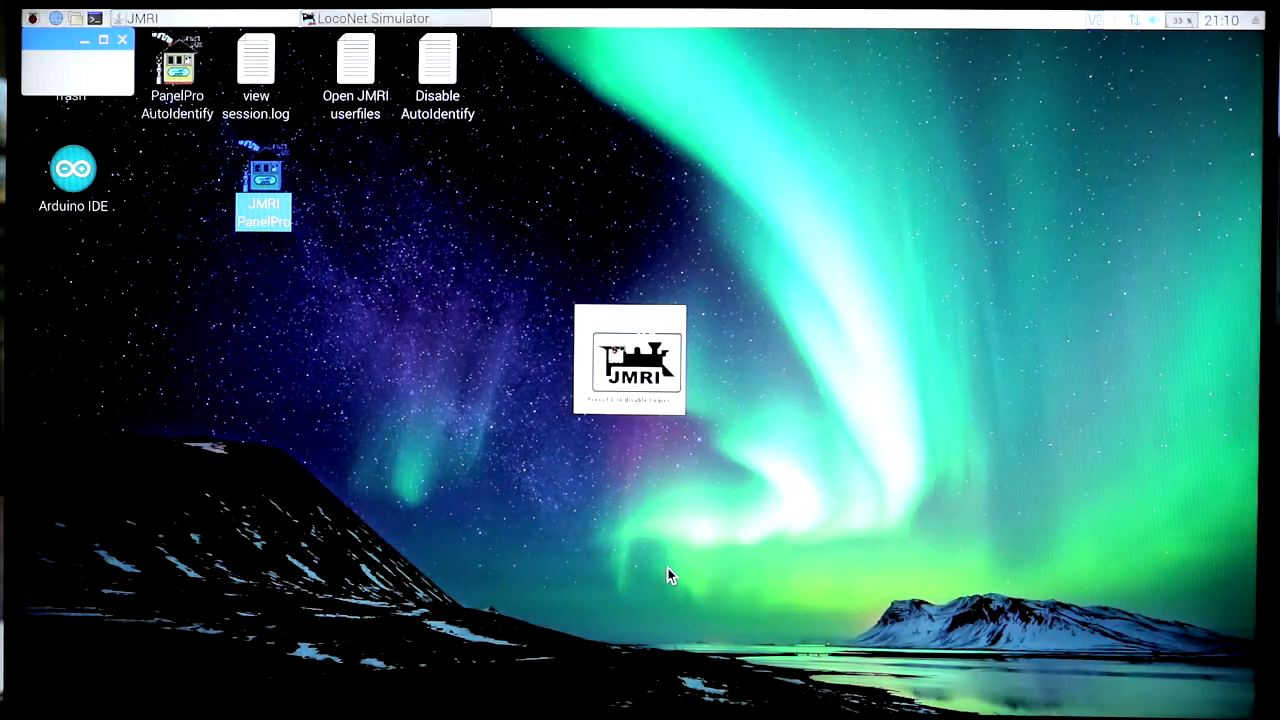
double_click(263, 190)
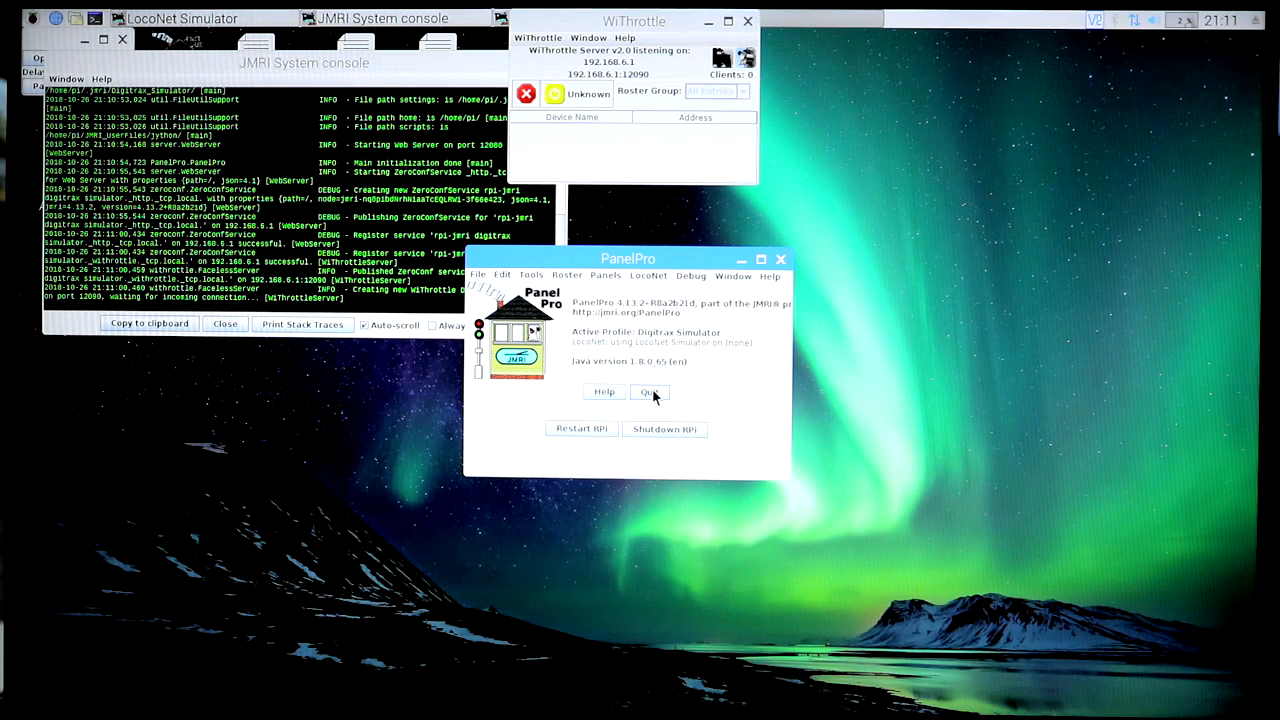
left_click(649, 391)
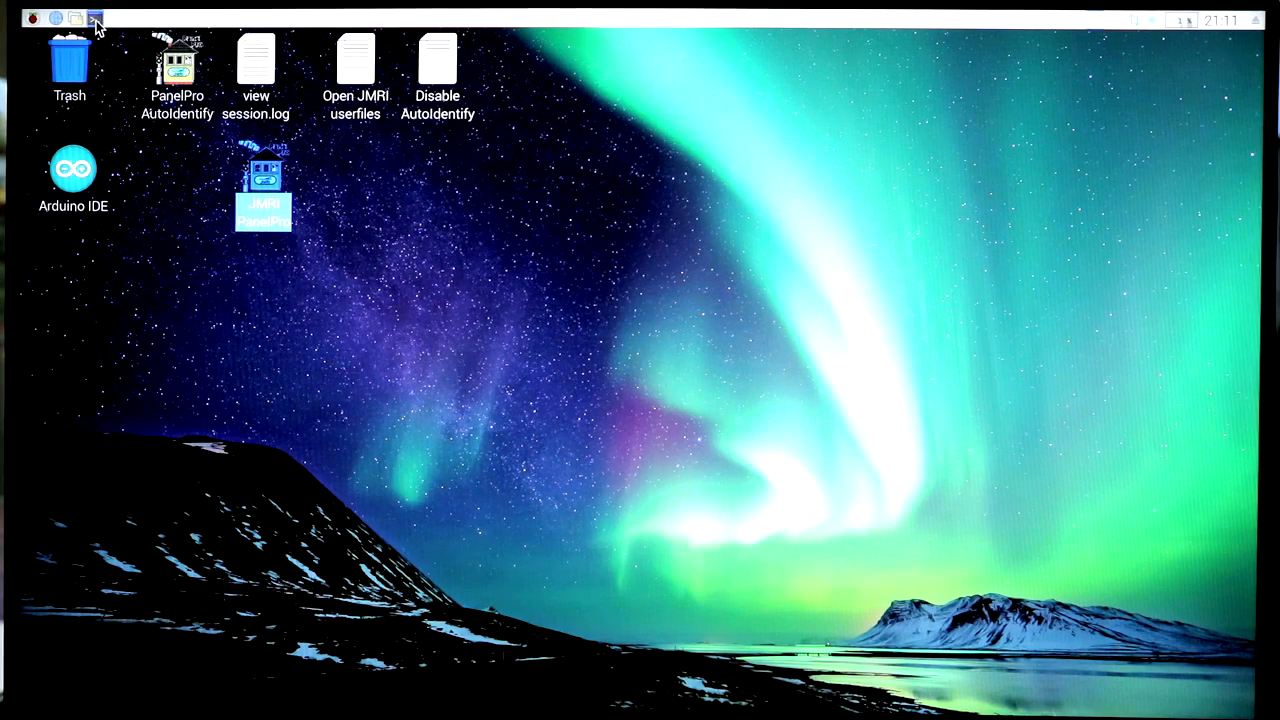
left_click(95, 18)
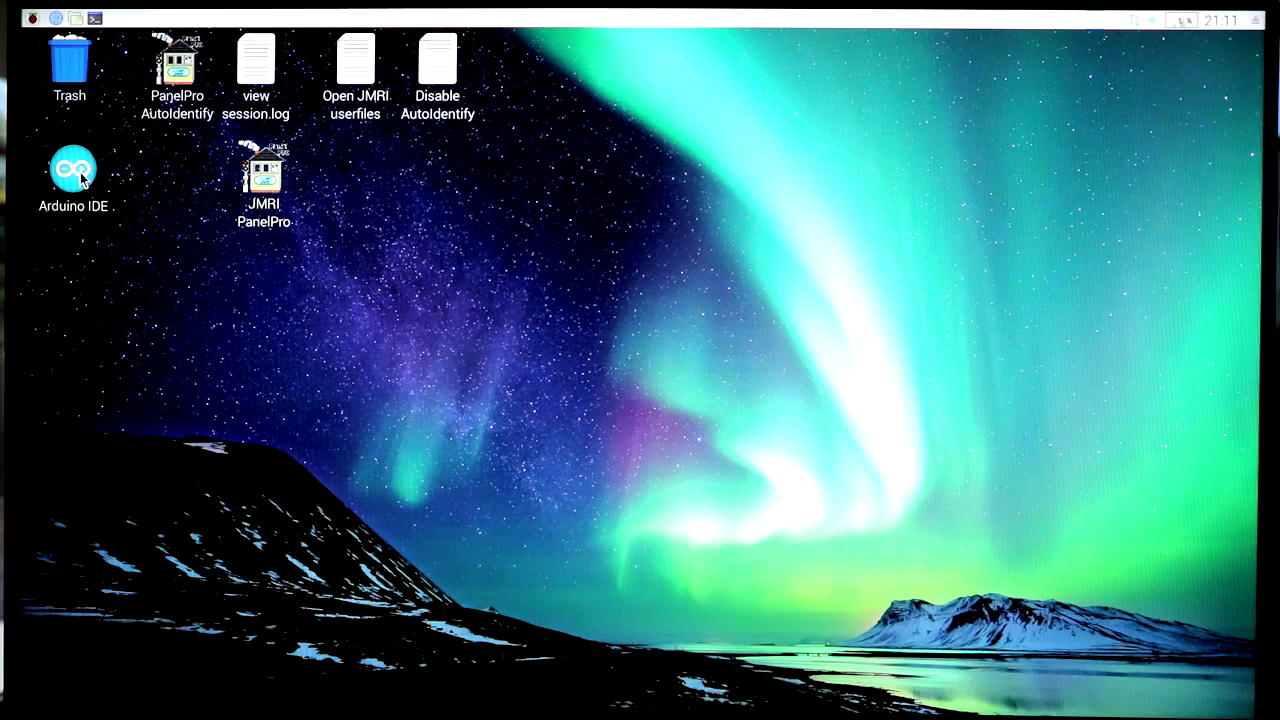
left_click(72, 167)
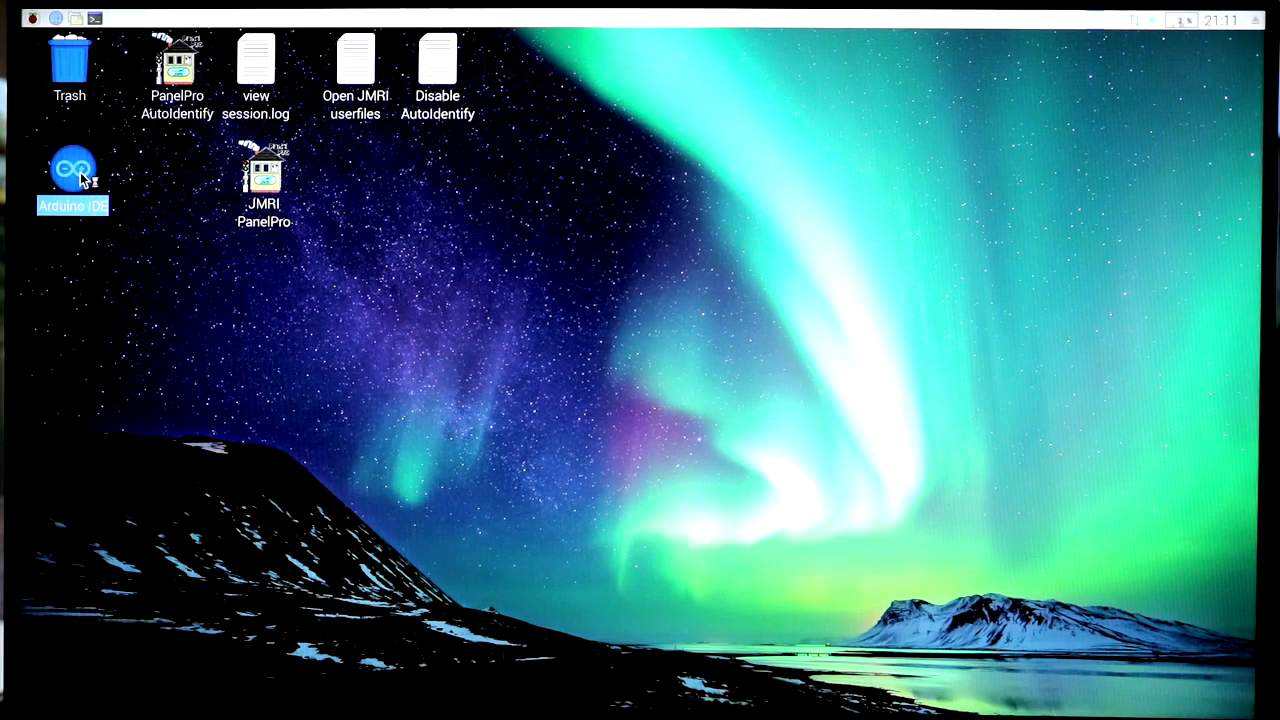
Launch Arduino IDE 1.8.7 with the Blink7f sketch and choose File > Open
double_click(71, 168)
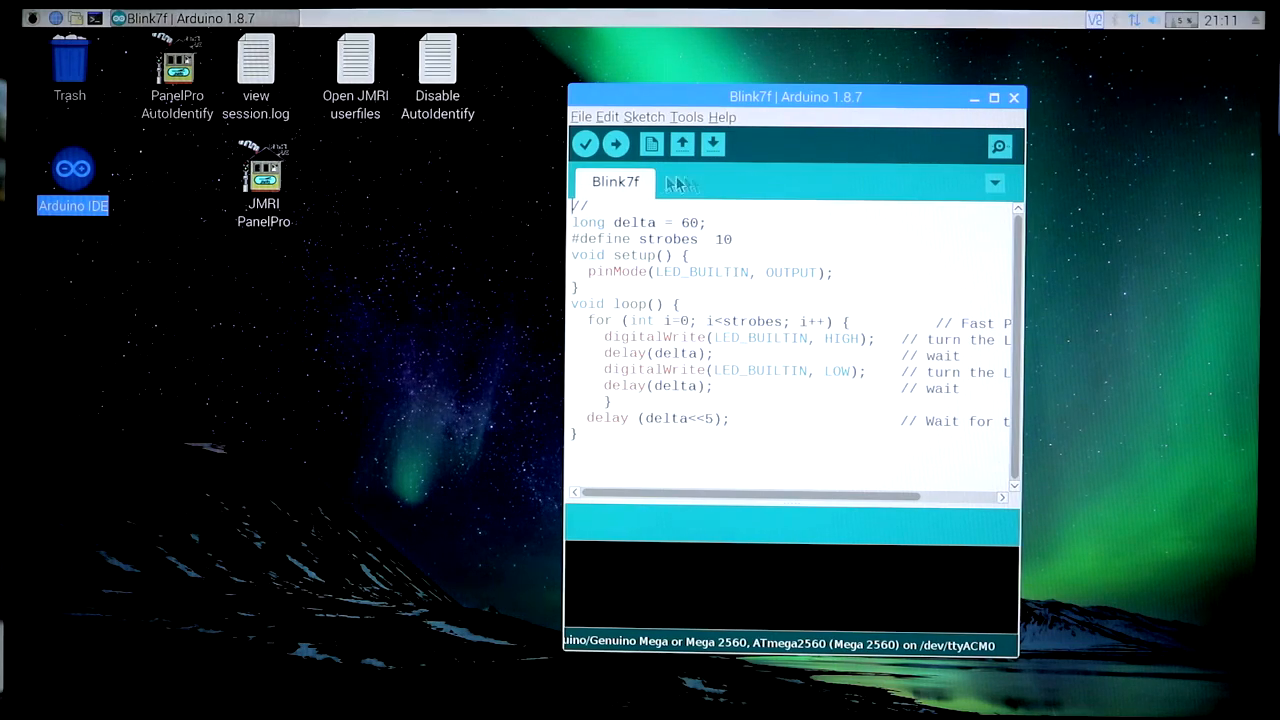
left_click(581, 117)
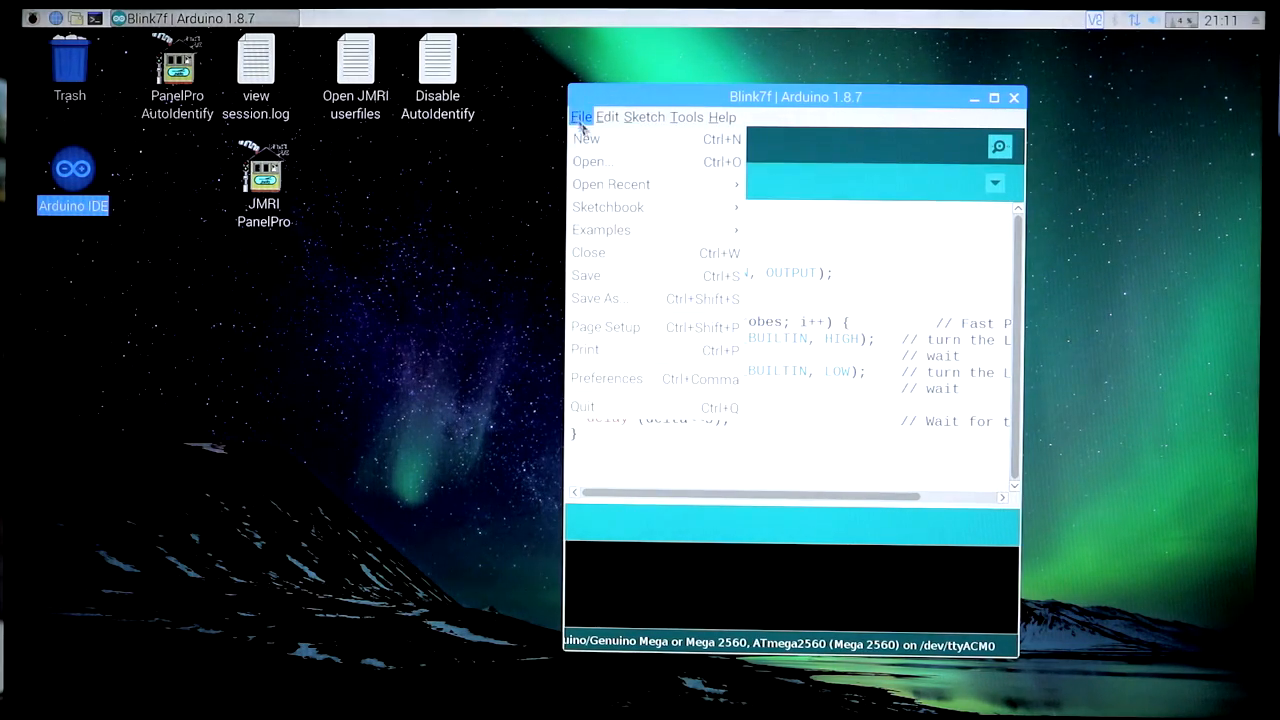
left_click(591, 161)
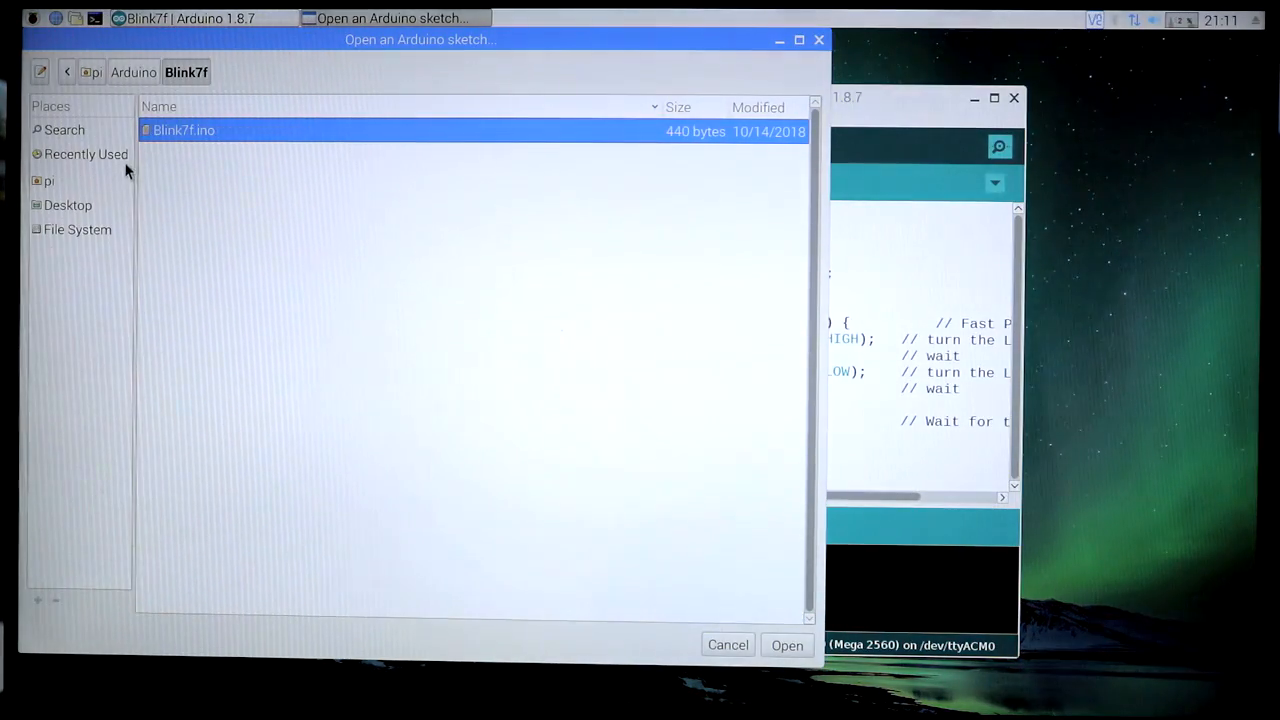
Browse the sketch folders DCCpp_Uno, JMRISensorScanUNO and Switched_8_Routes without opening one
left_click(133, 71)
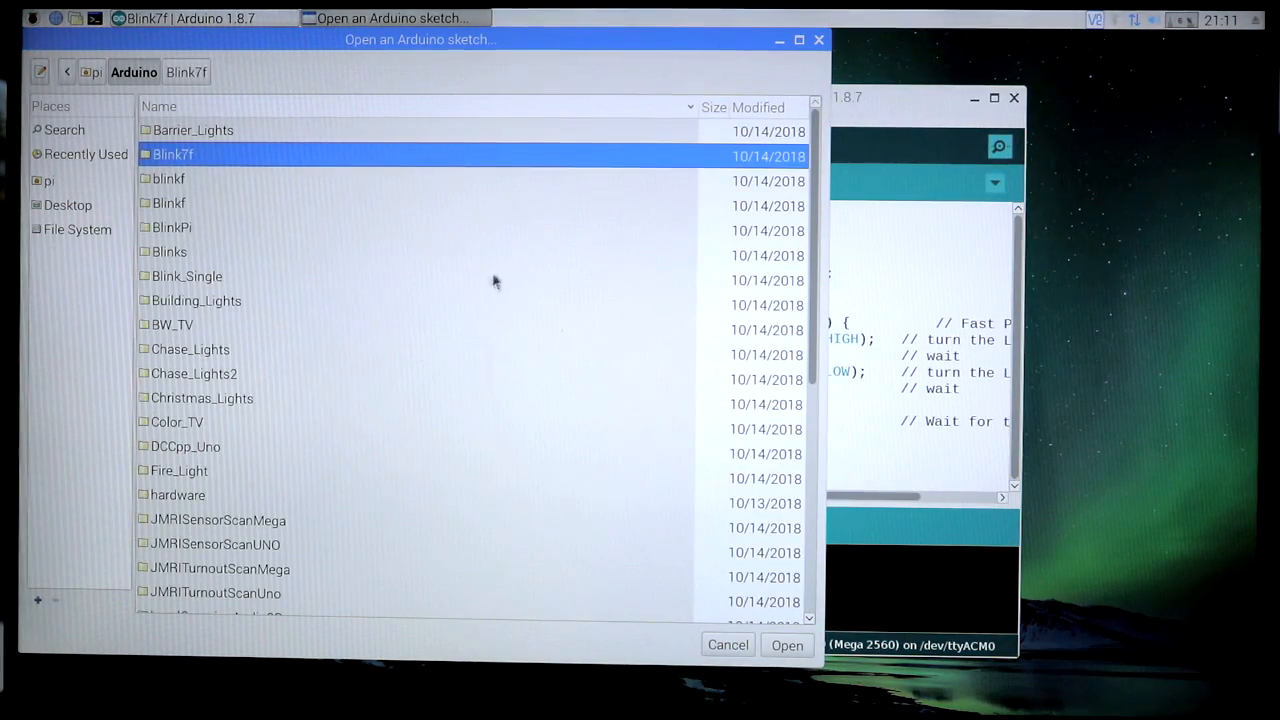
scroll("down", 3)
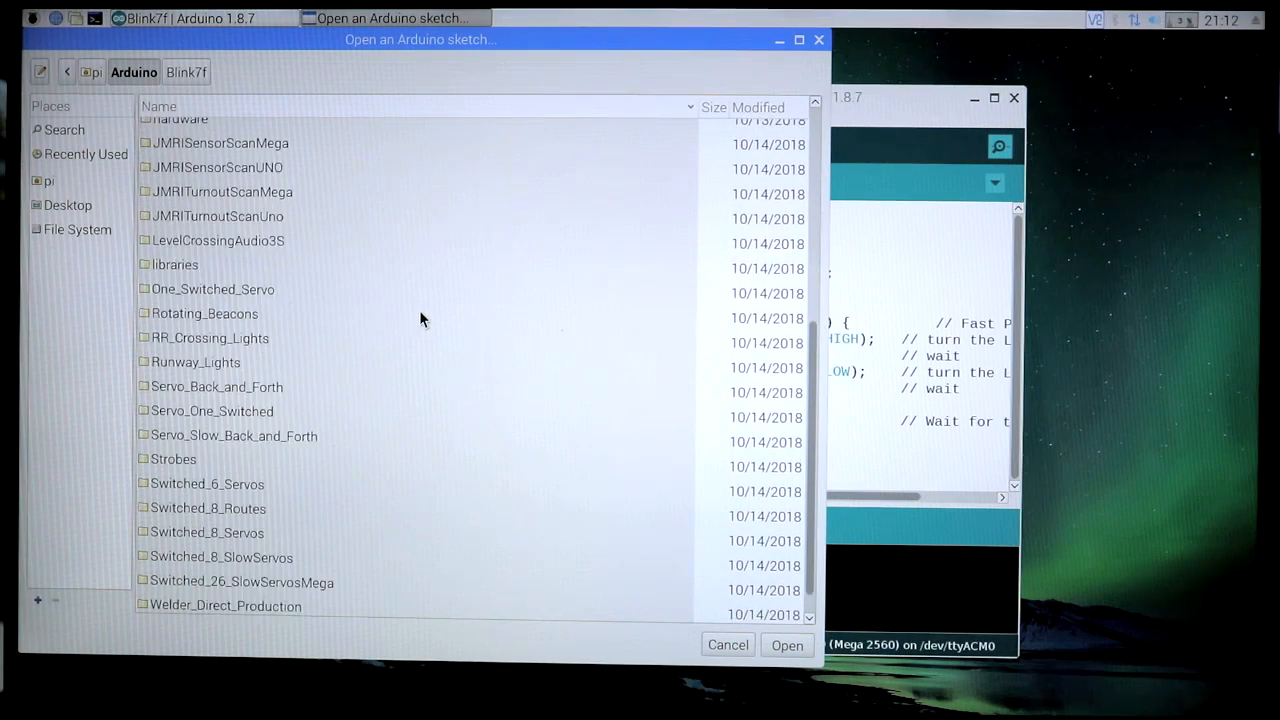
scroll("down", 3)
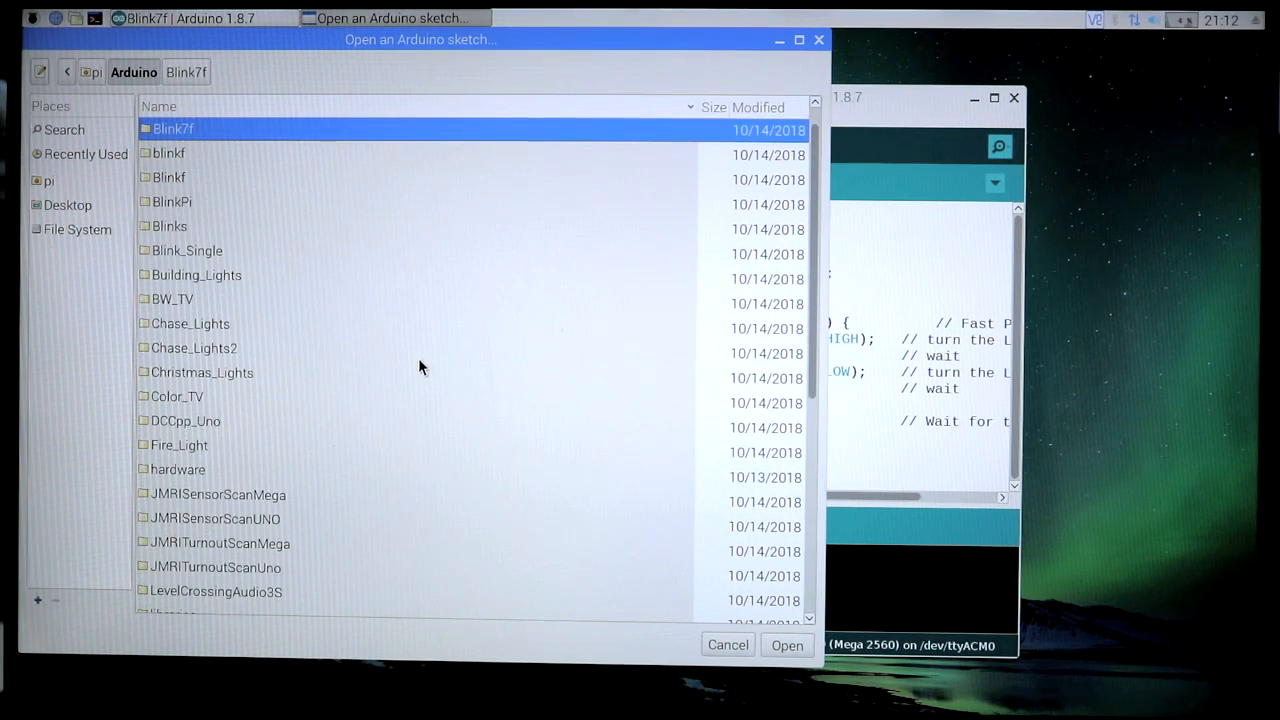
scroll("down", 3)
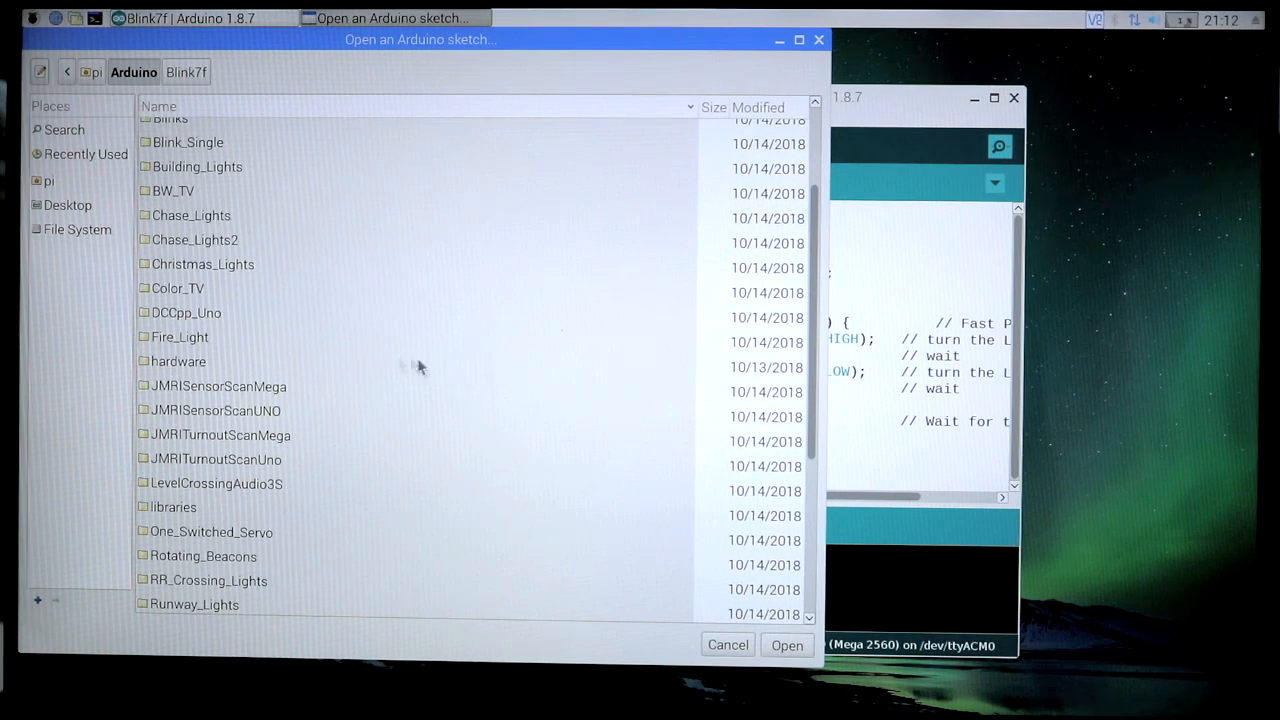
left_click(186, 312)
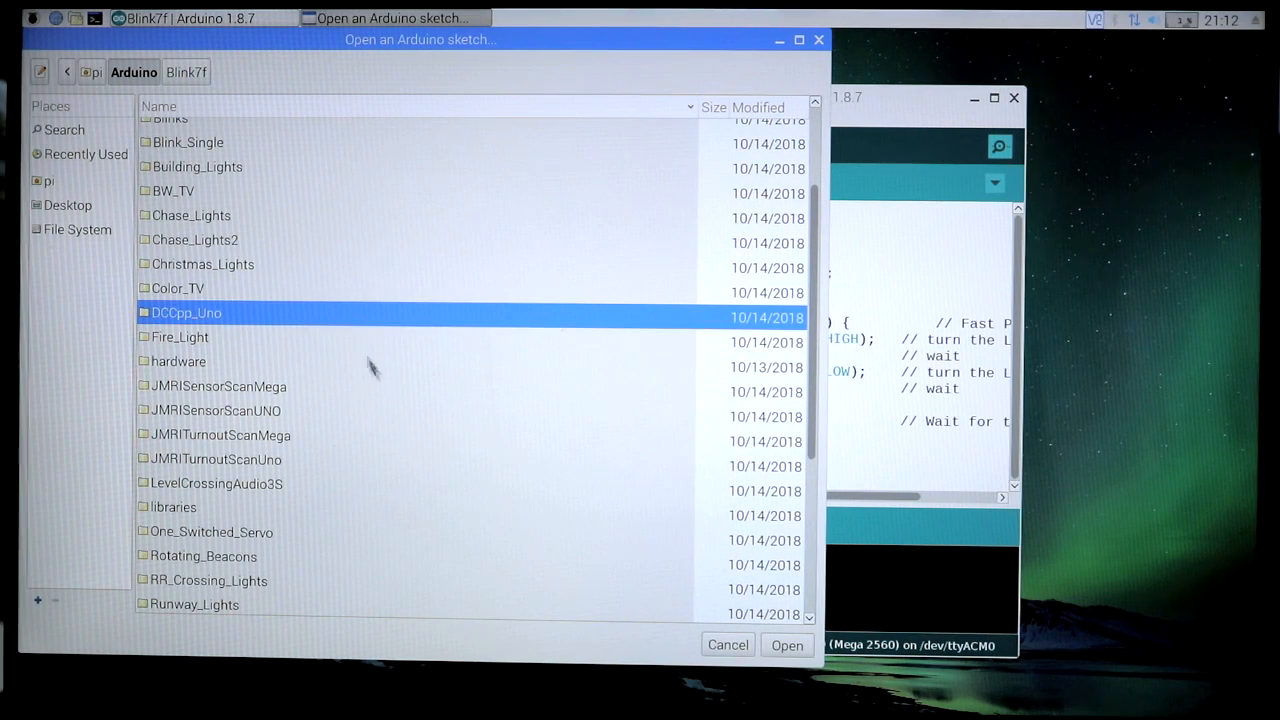
scroll("down", 3)
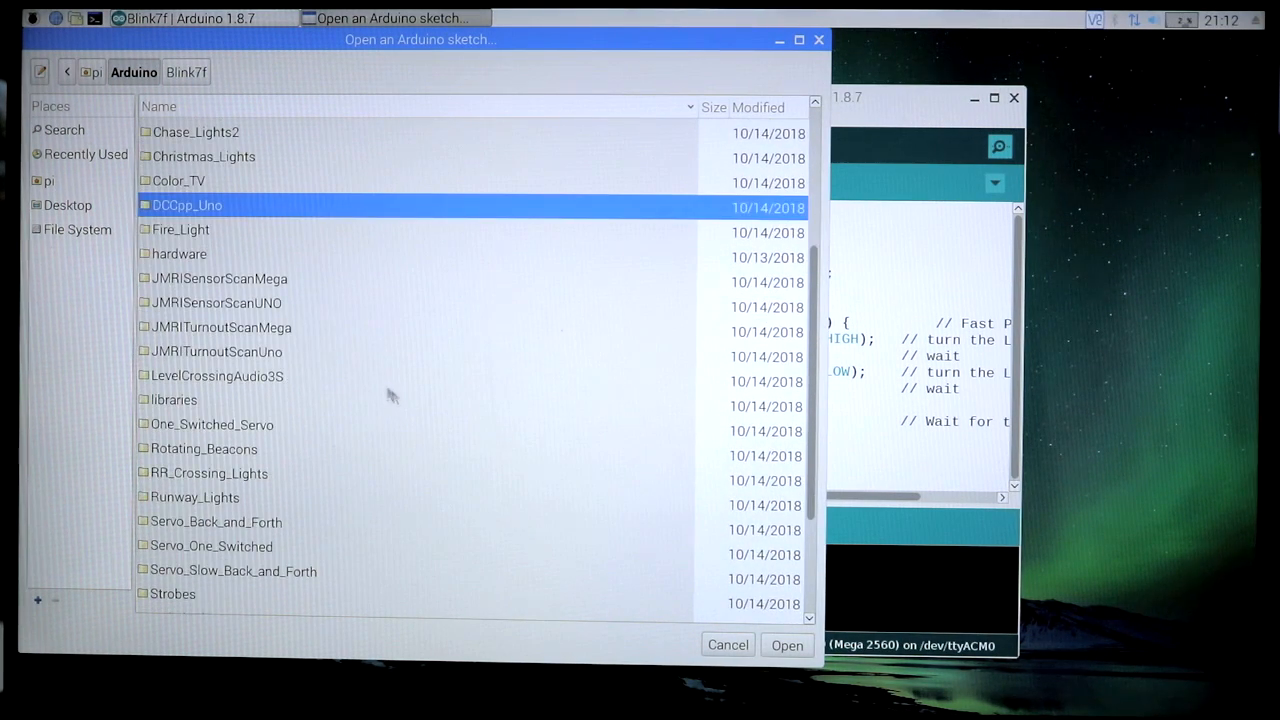
left_click(220, 278)
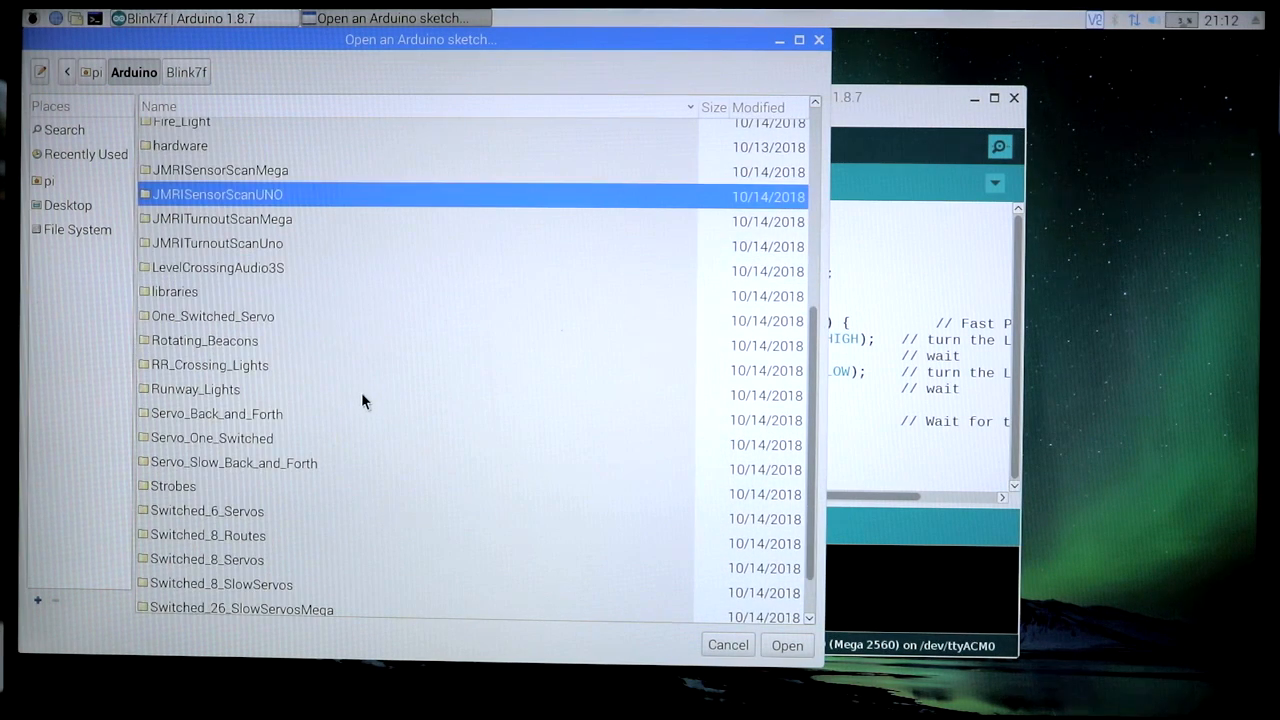
mouse_move(297, 474)
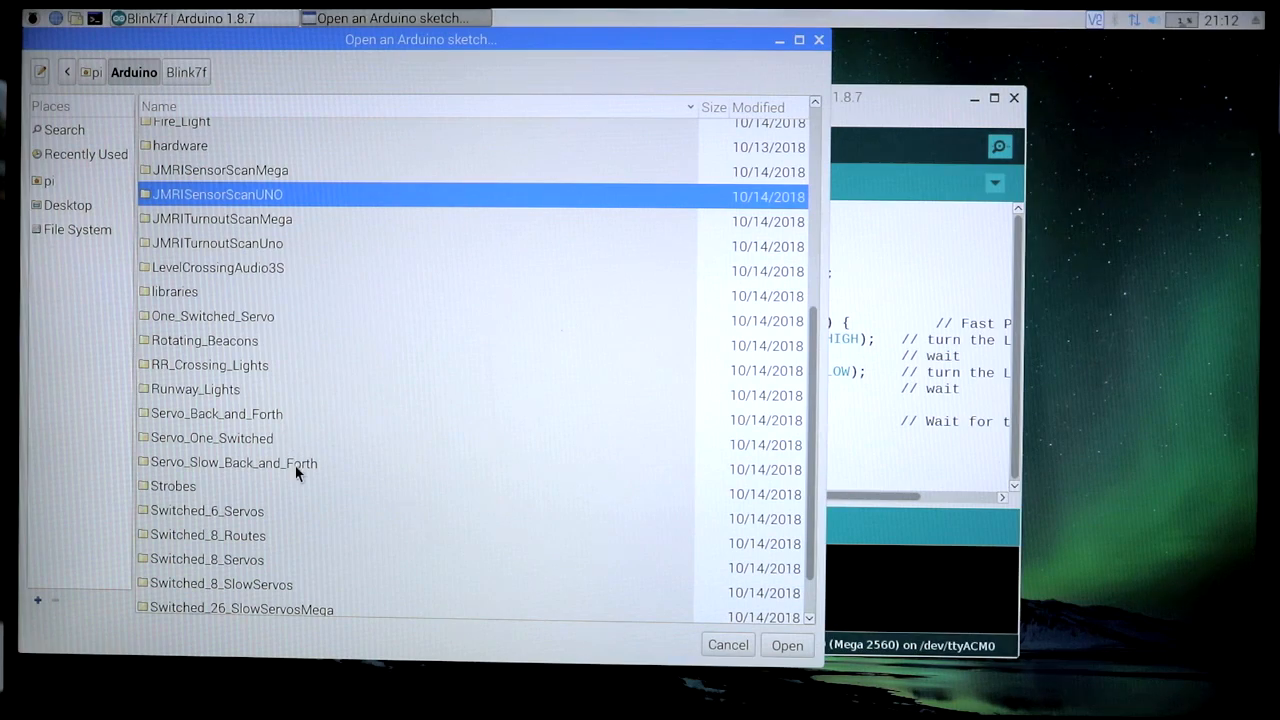
left_click(208, 535)
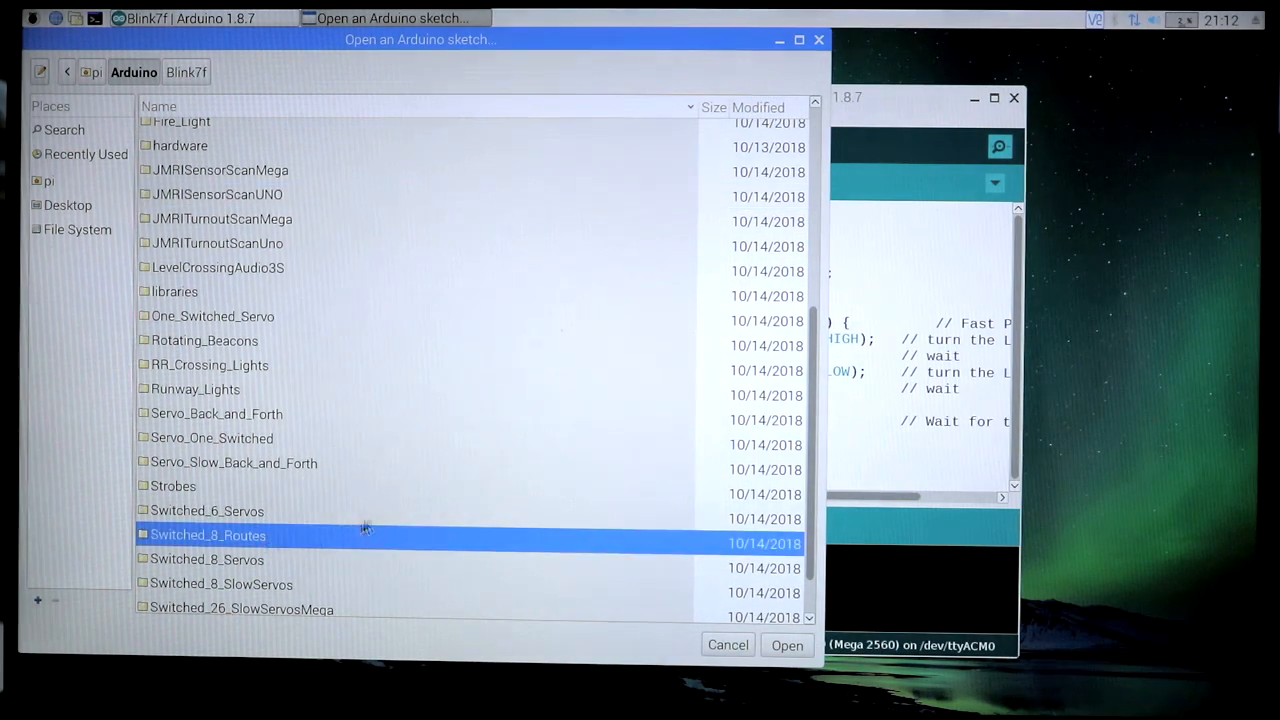
scroll("down", 3)
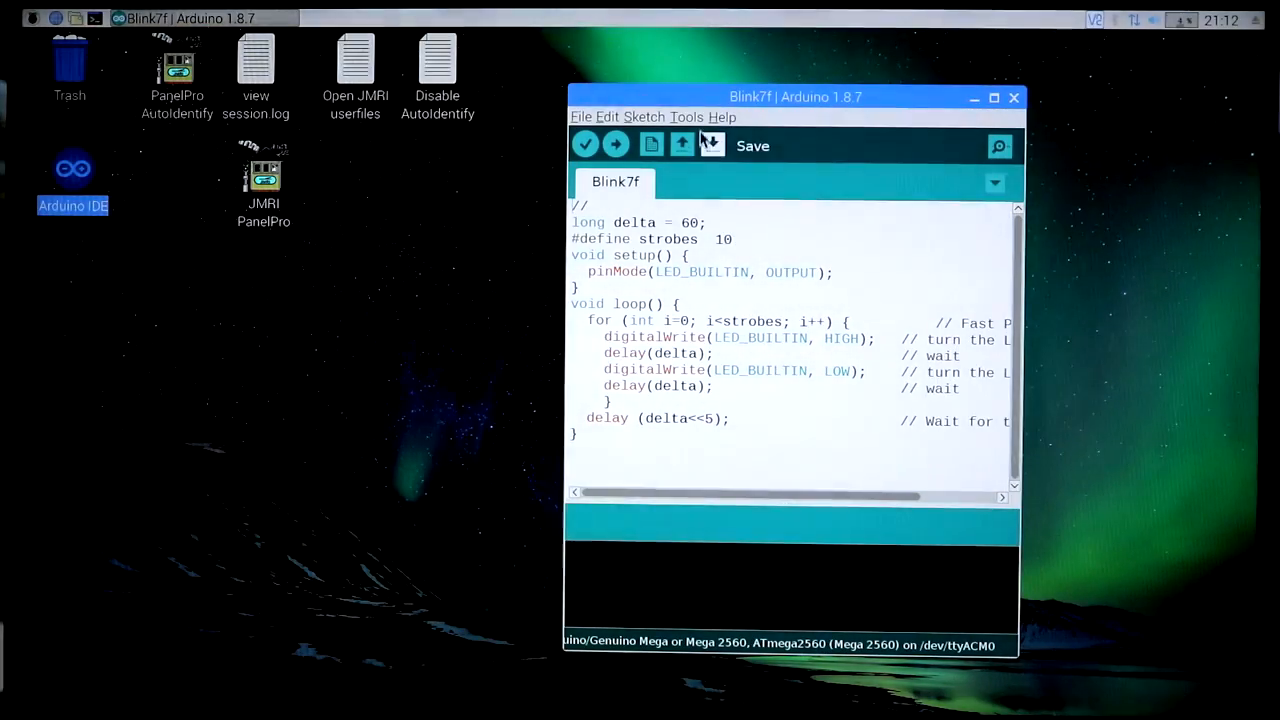
Close the Blink7f | Arduino 1.8.7 window
left_click(686, 117)
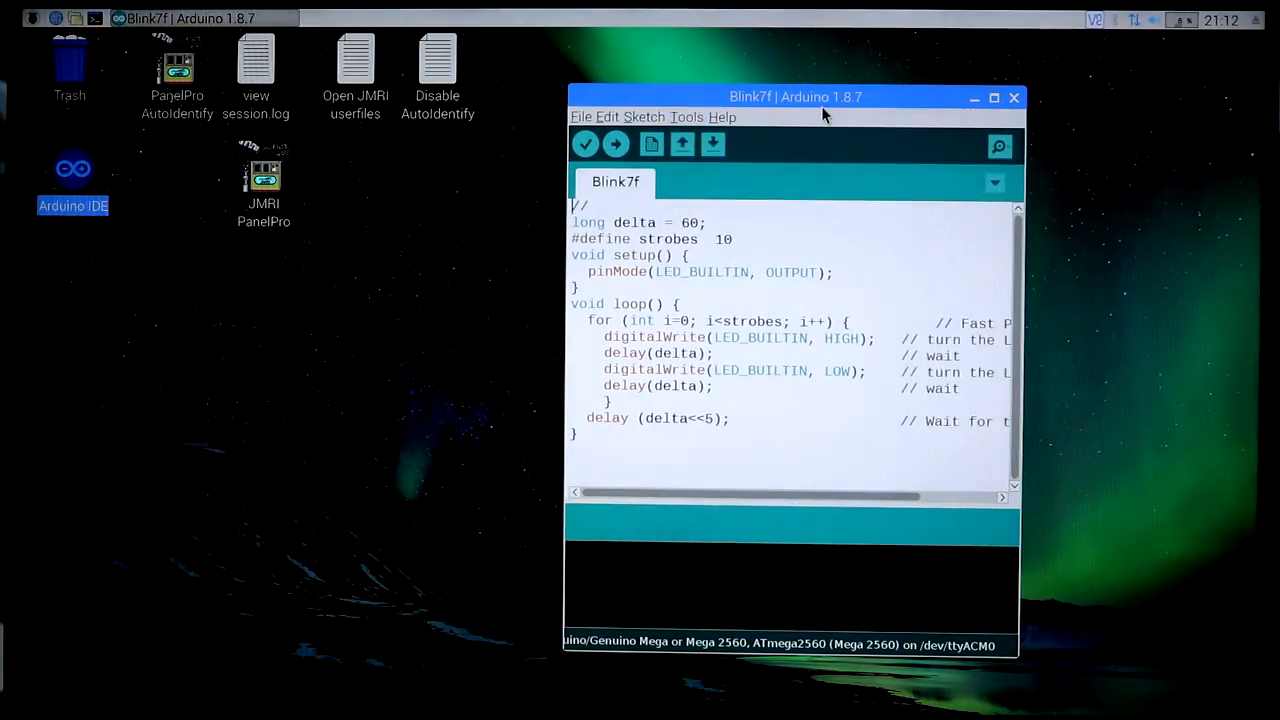
left_click(581, 117)
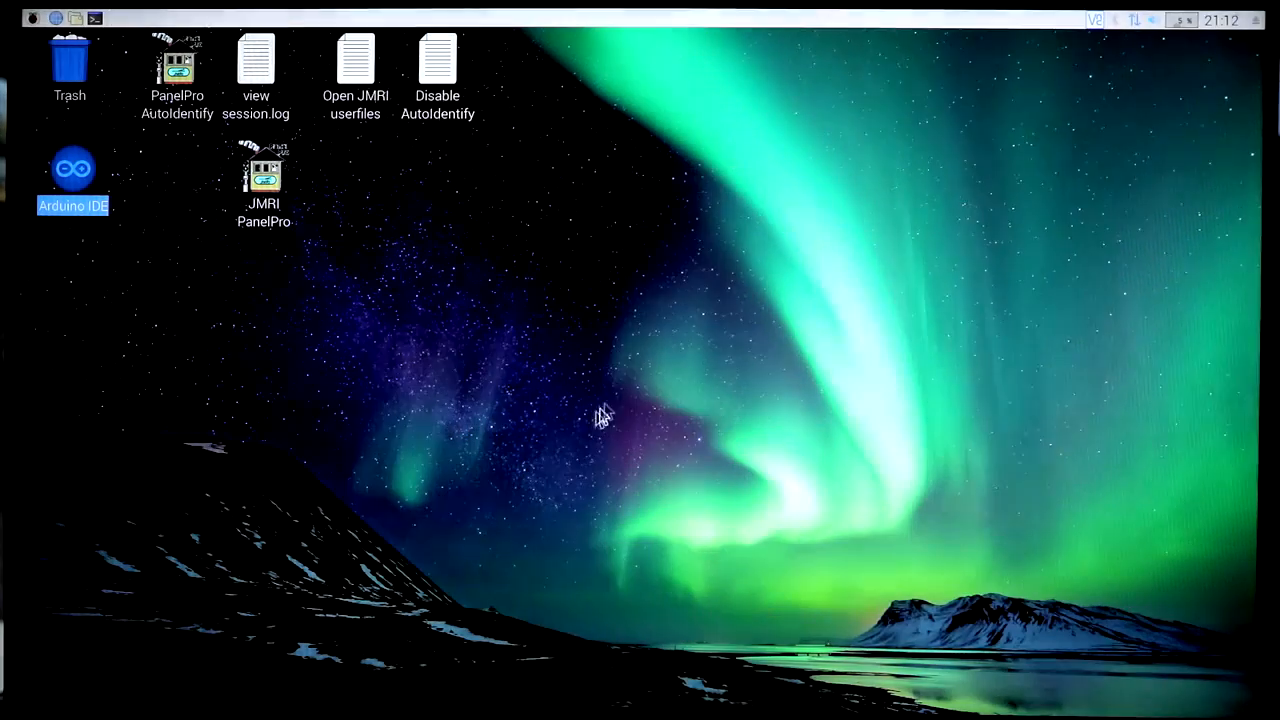
mouse_move(240, 335)
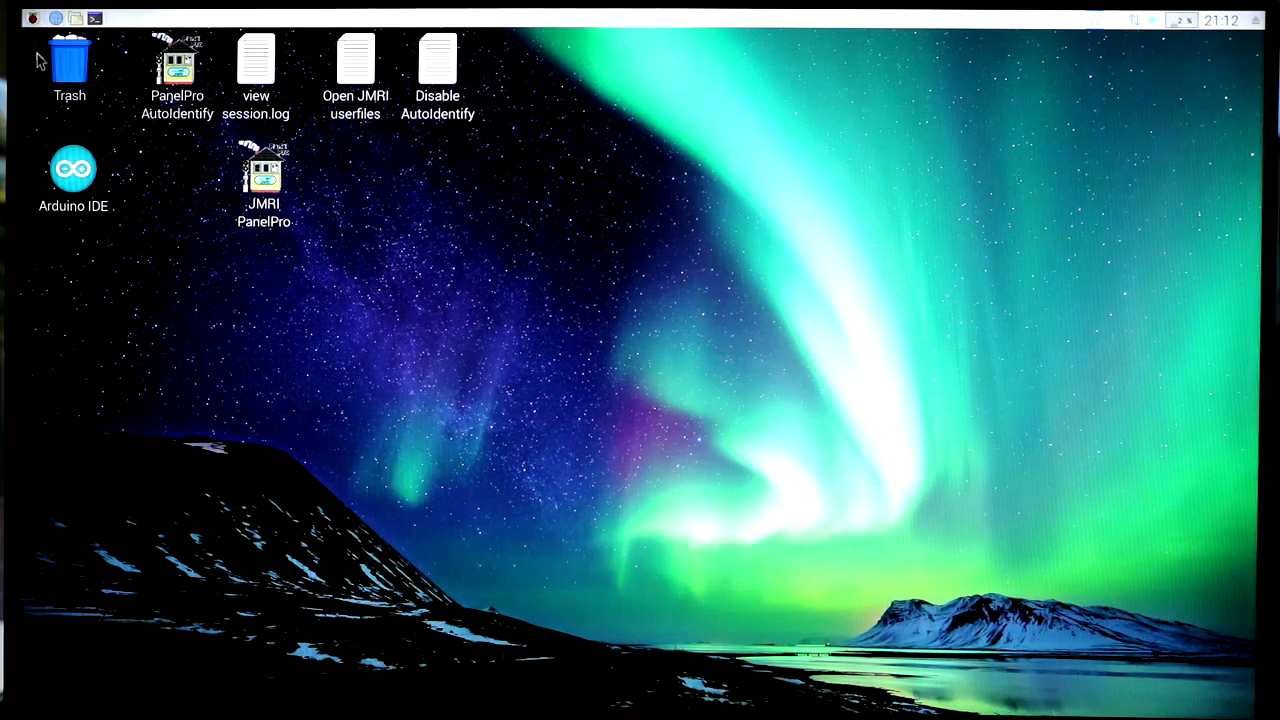
Launch Raspberry Pi Configuration from the Raspberry menu's Preferences submenu
left_click(32, 19)
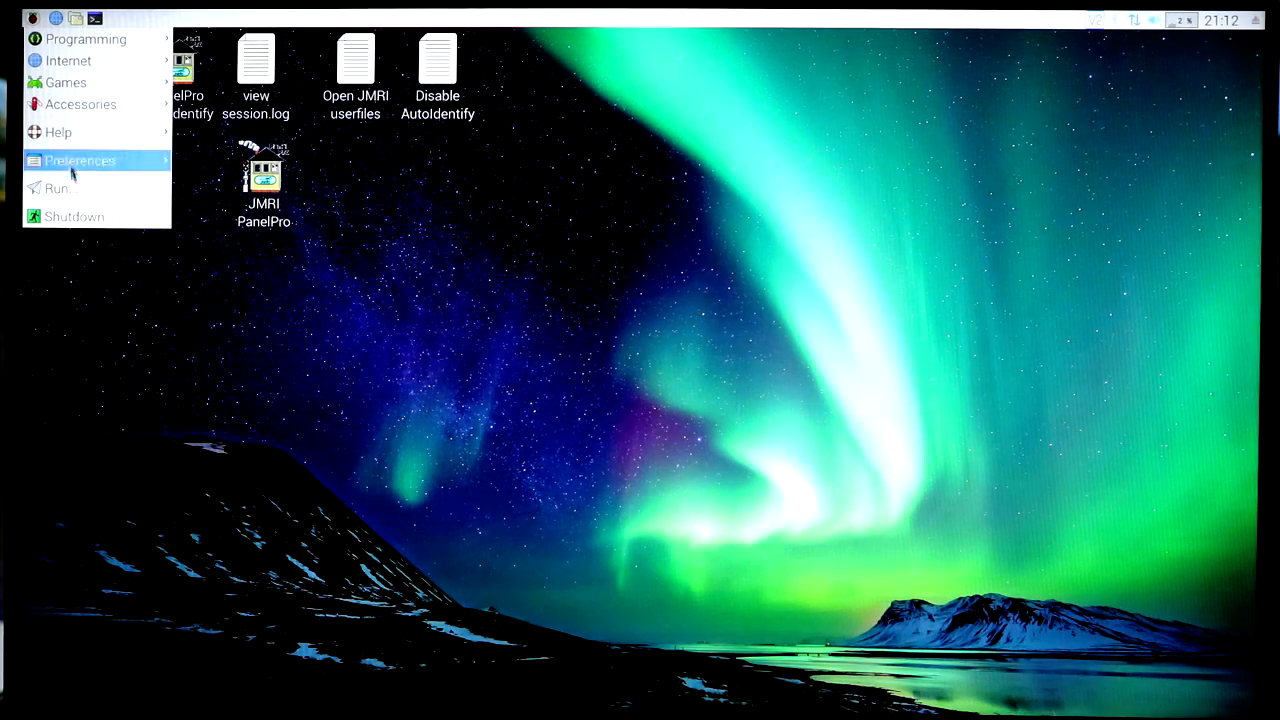
mouse_move(75, 217)
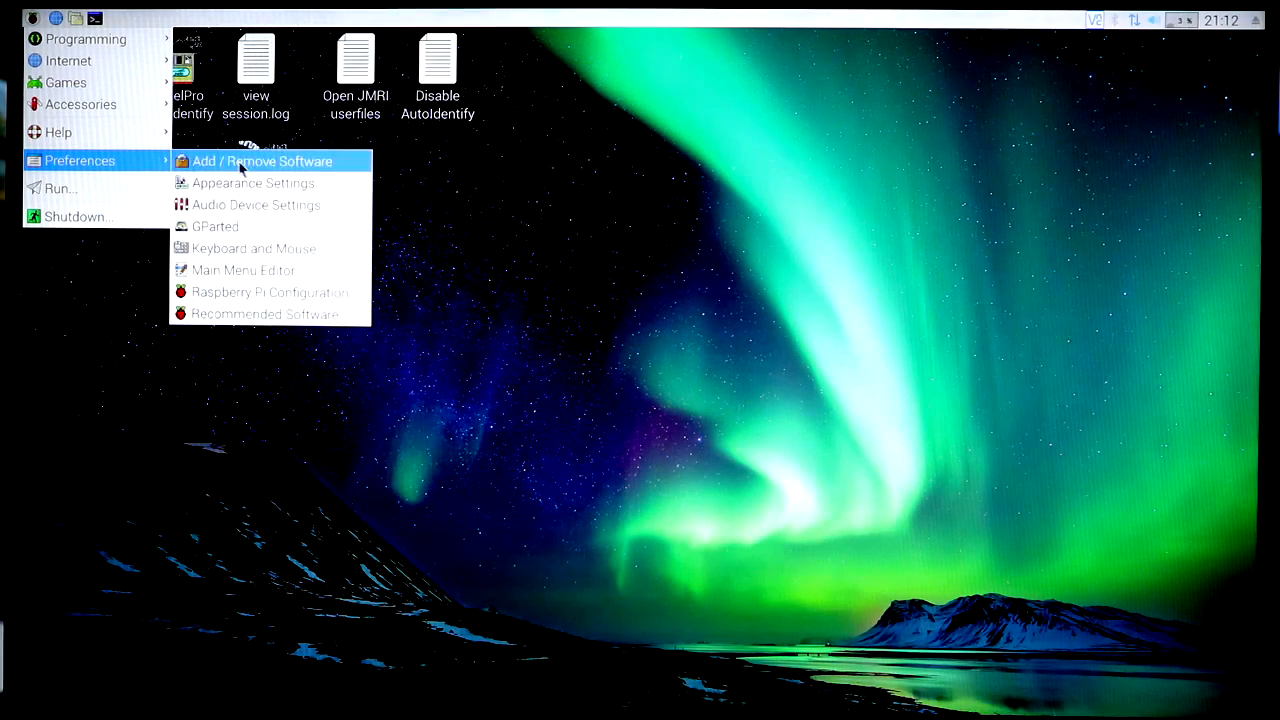
mouse_move(278, 292)
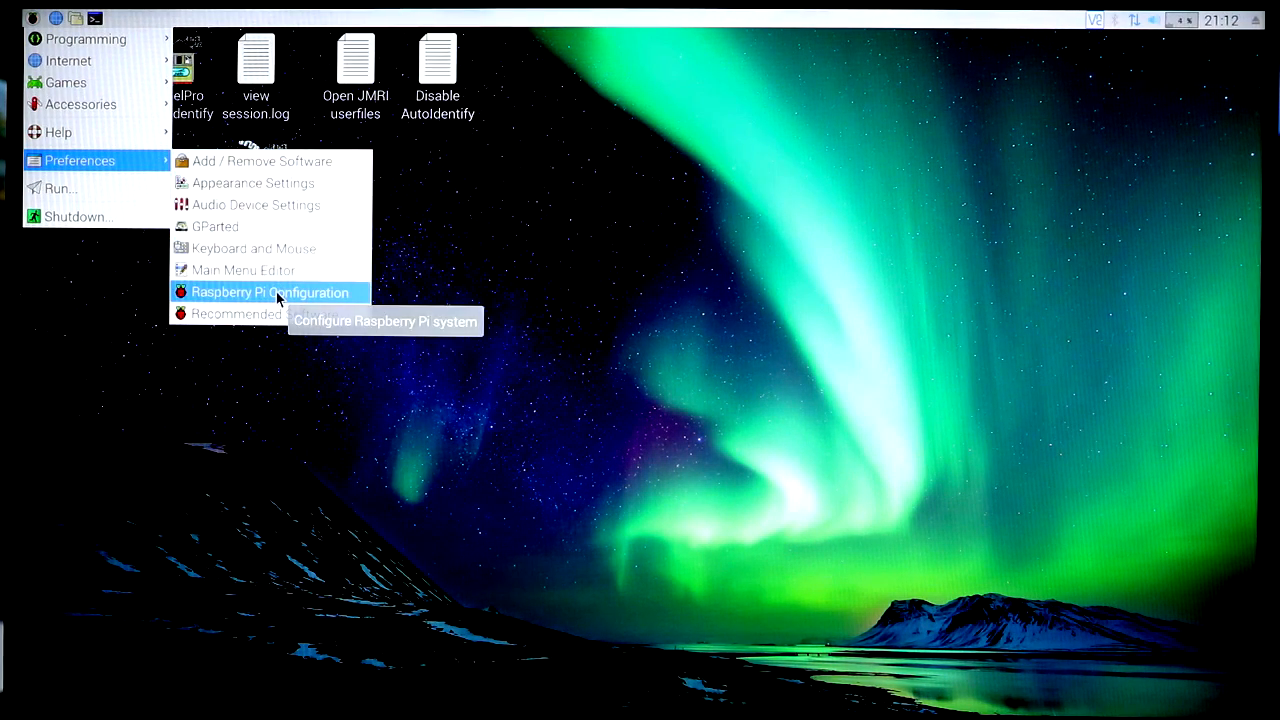
left_click(272, 292)
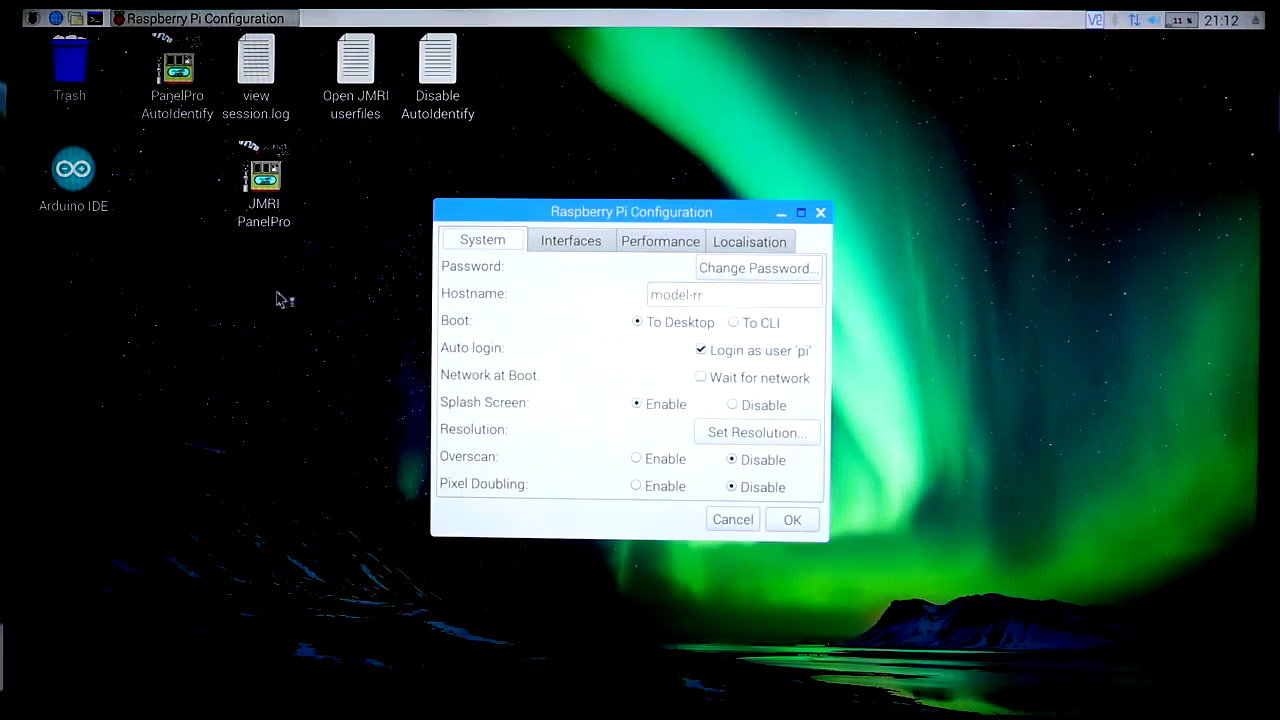
Review the model-rr hostname and available display modes, then cancel without saving changes
left_click(733, 294)
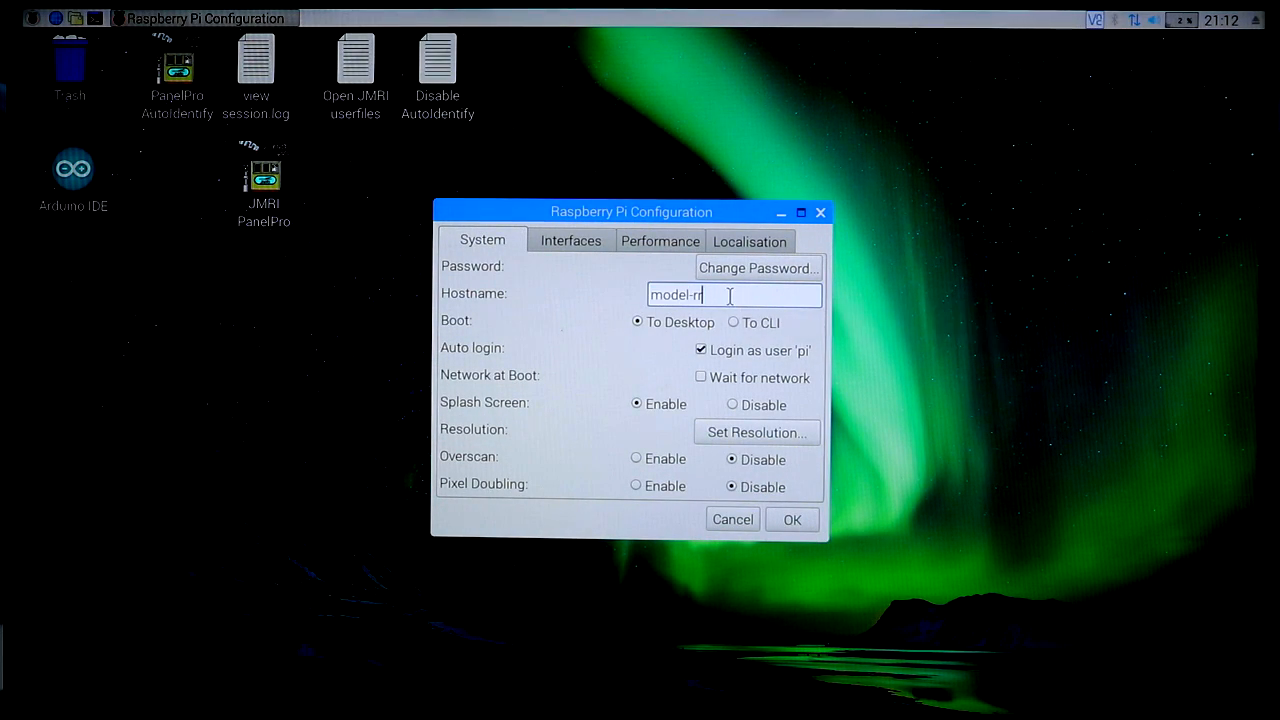
mouse_move(715, 298)
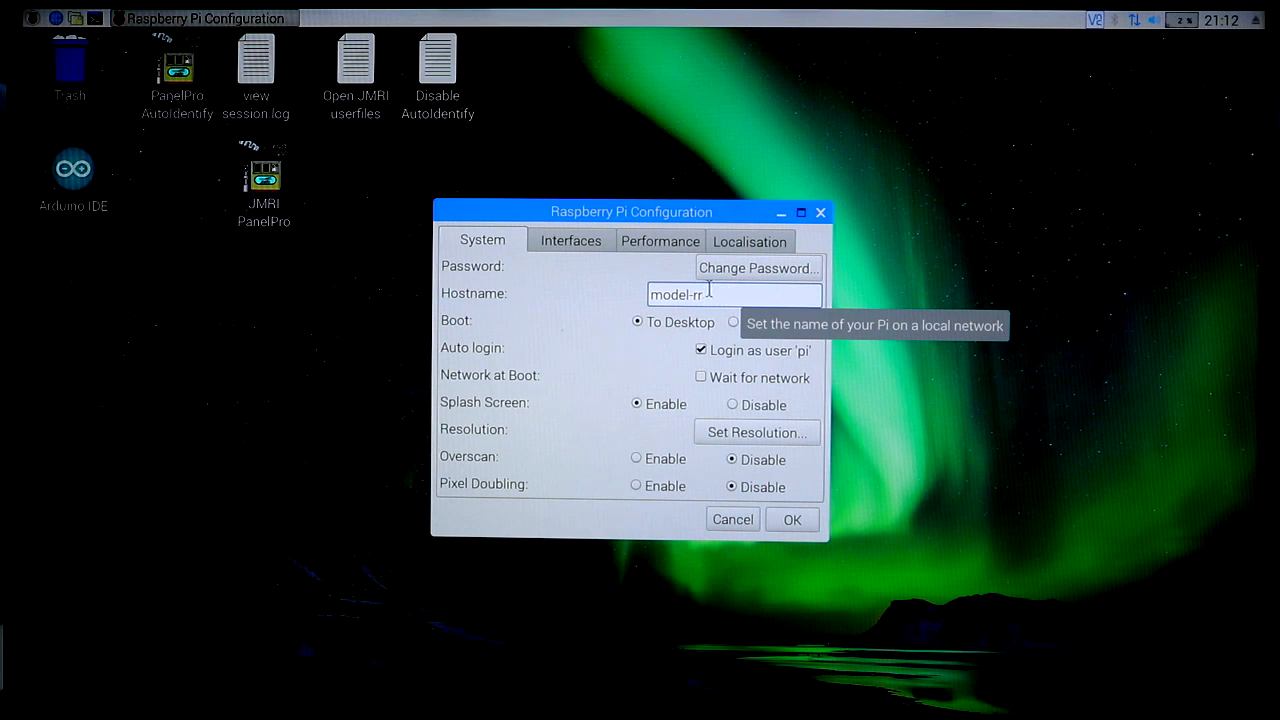
mouse_move(655, 277)
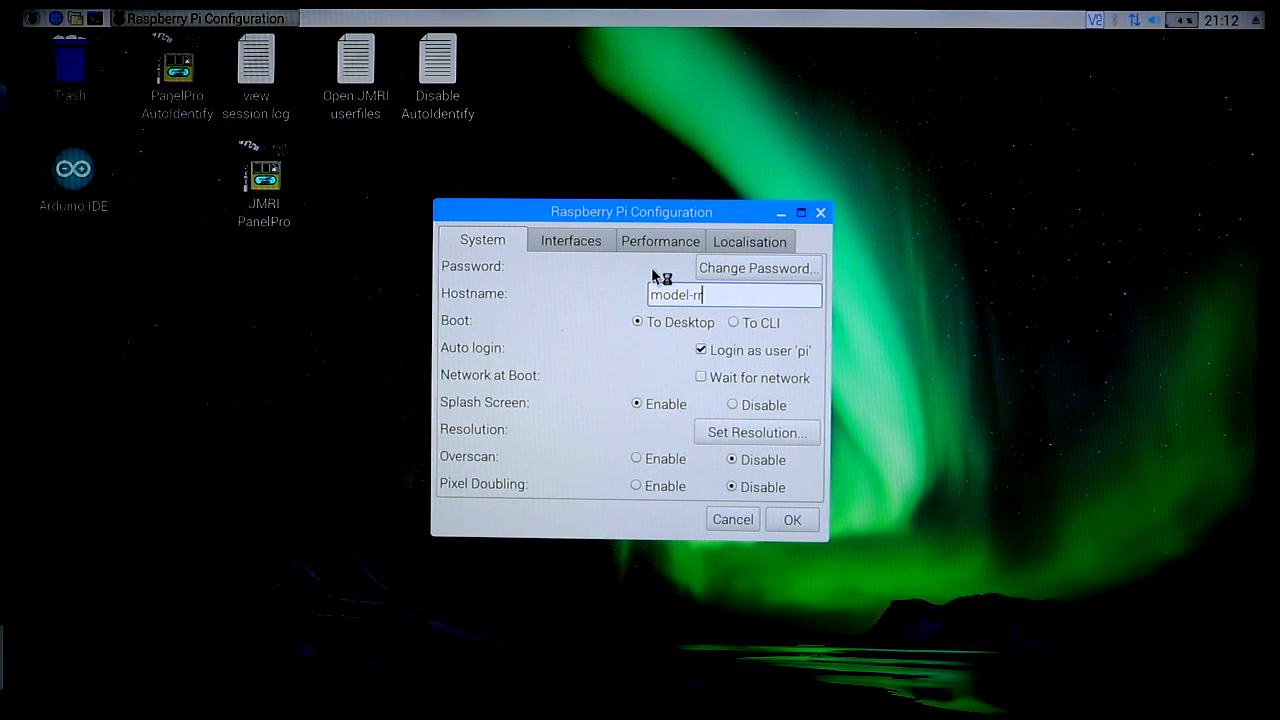
left_click(756, 432)
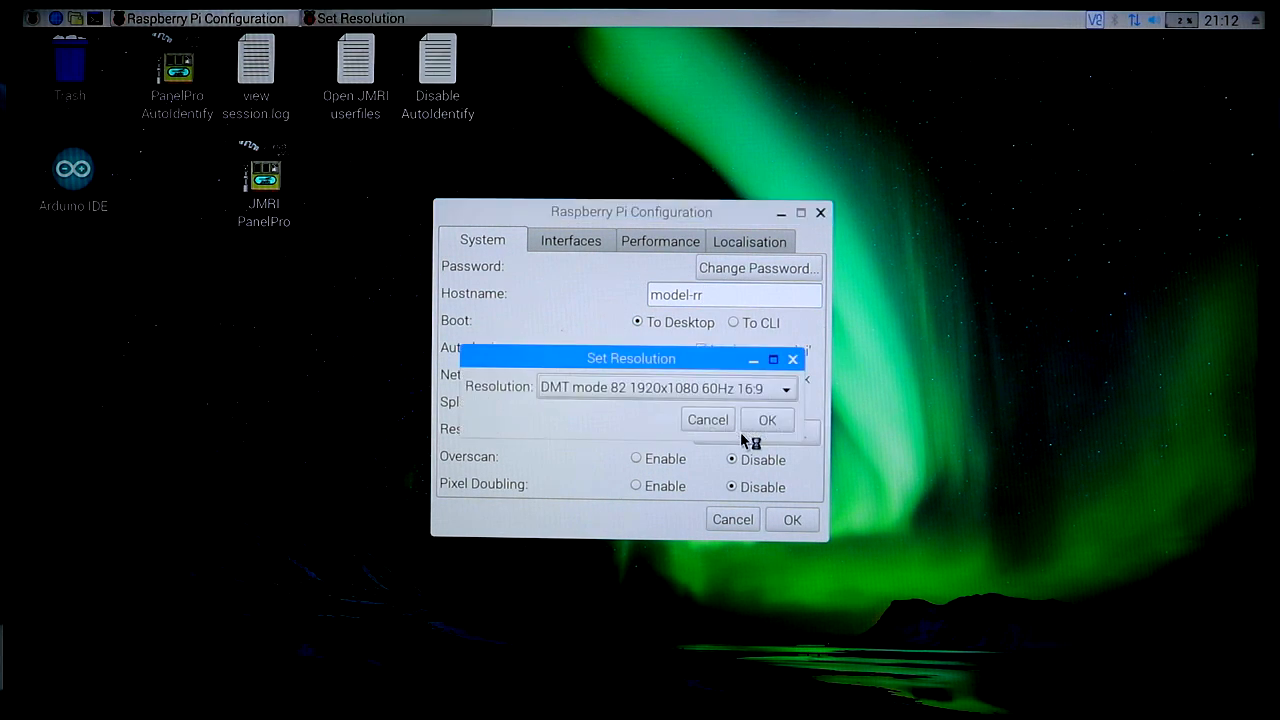
left_click(785, 388)
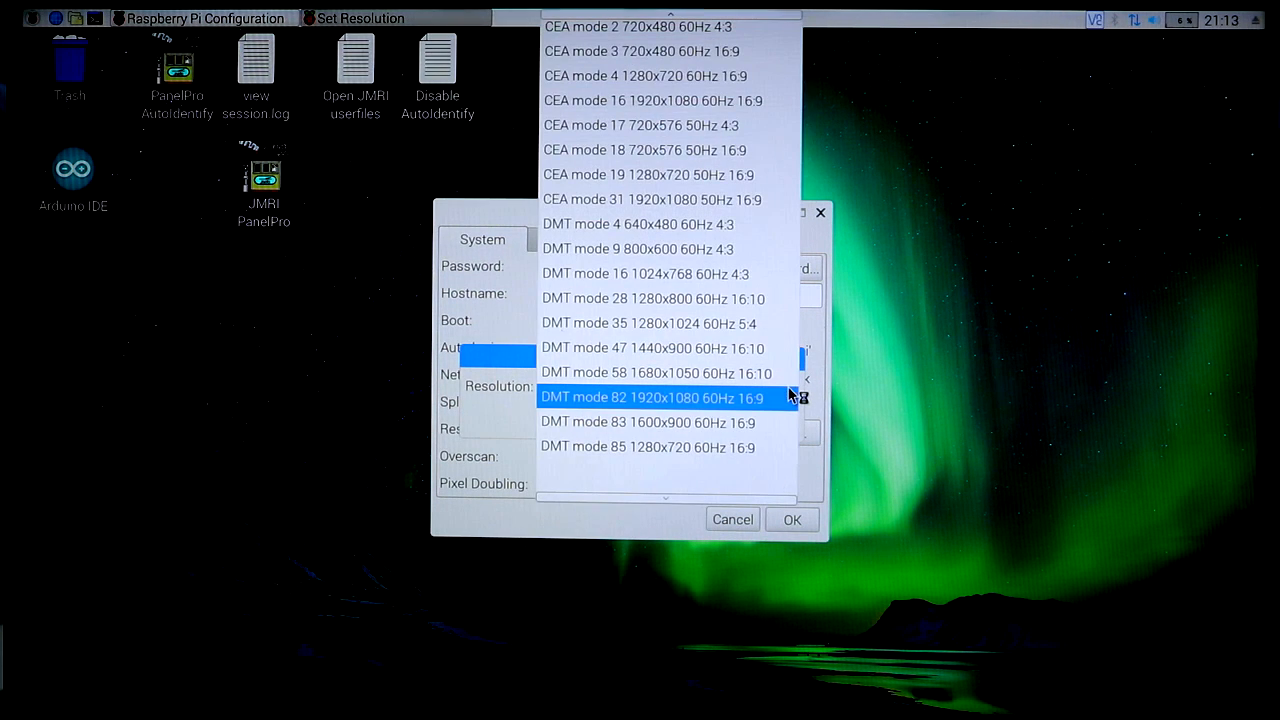
mouse_move(728, 520)
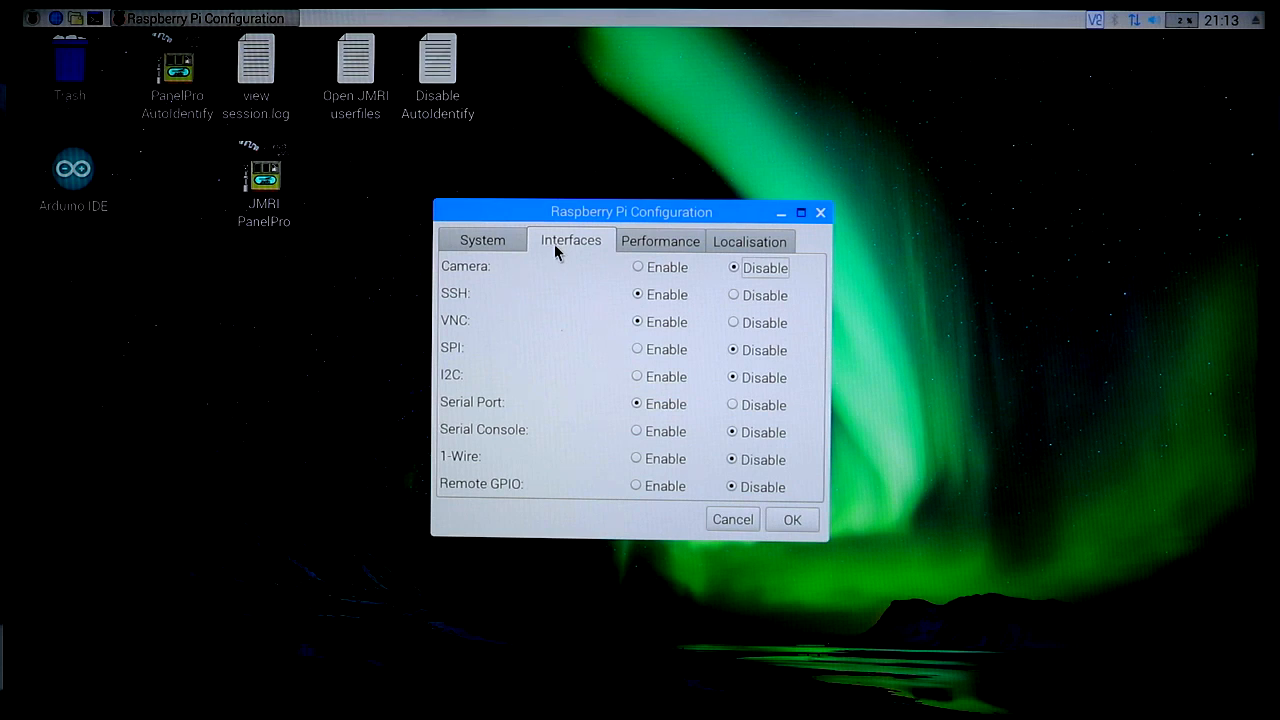
mouse_move(548, 368)
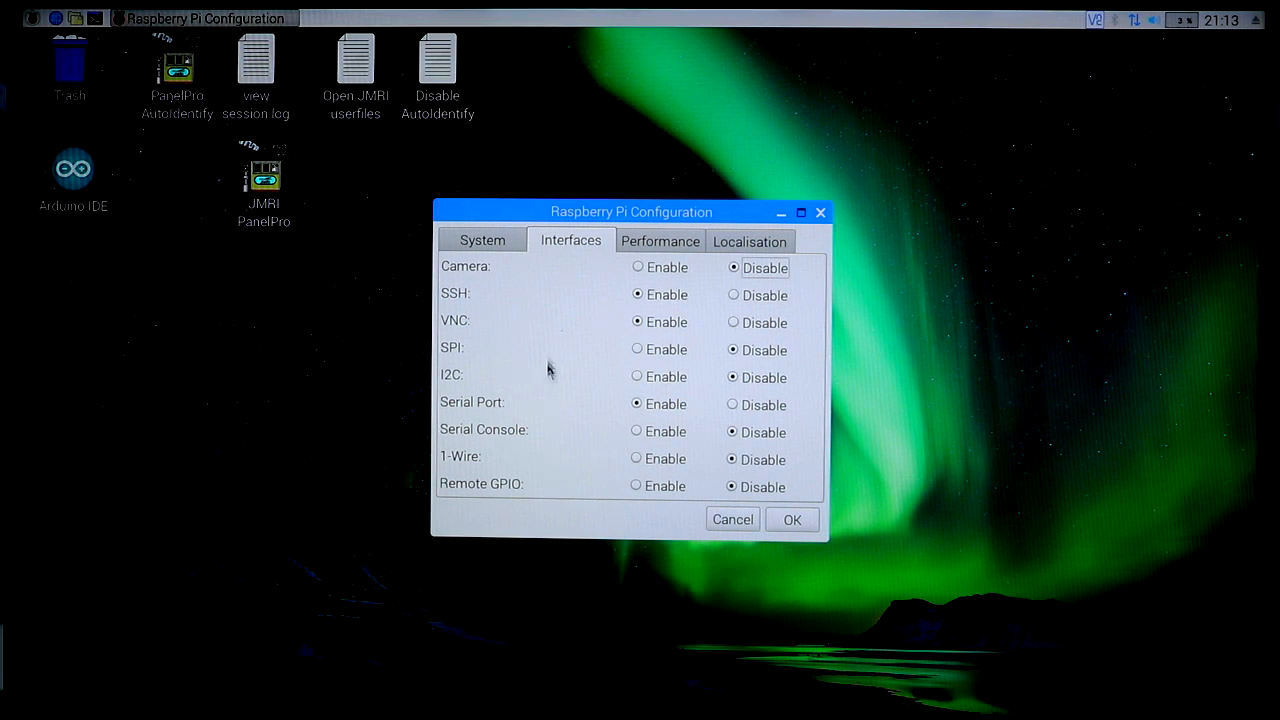
left_click(482, 240)
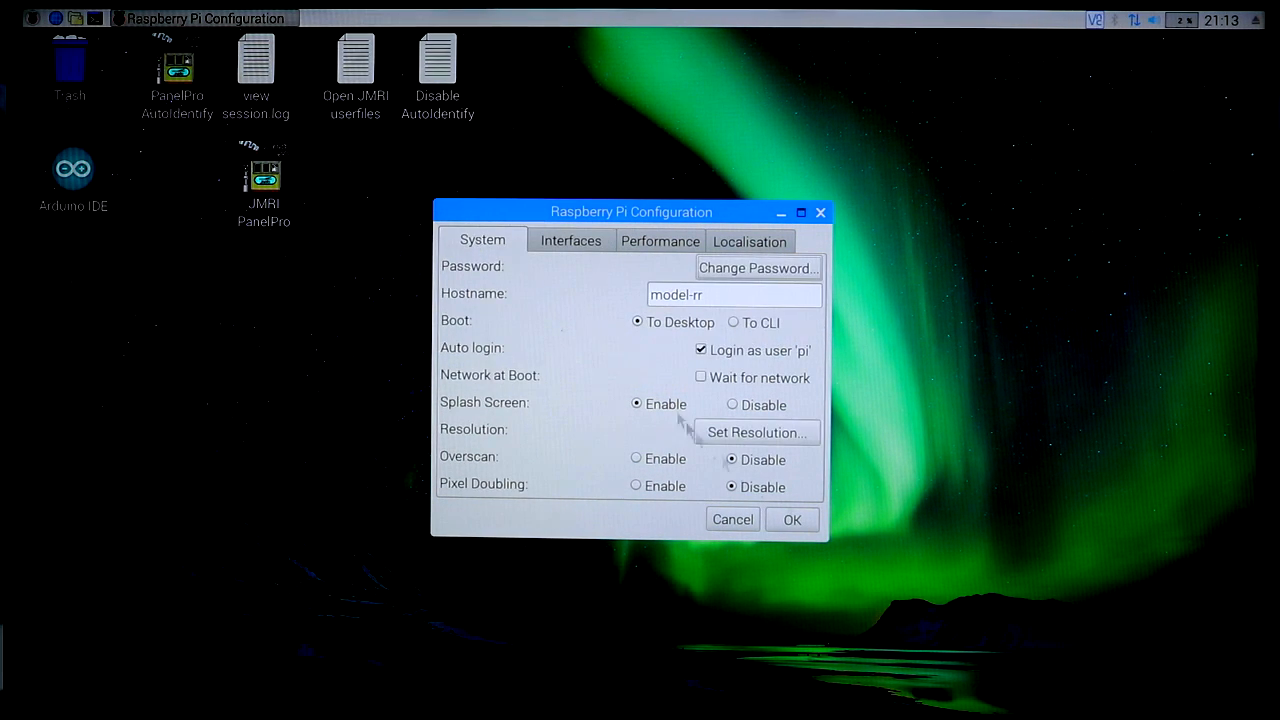
left_click(732, 519)
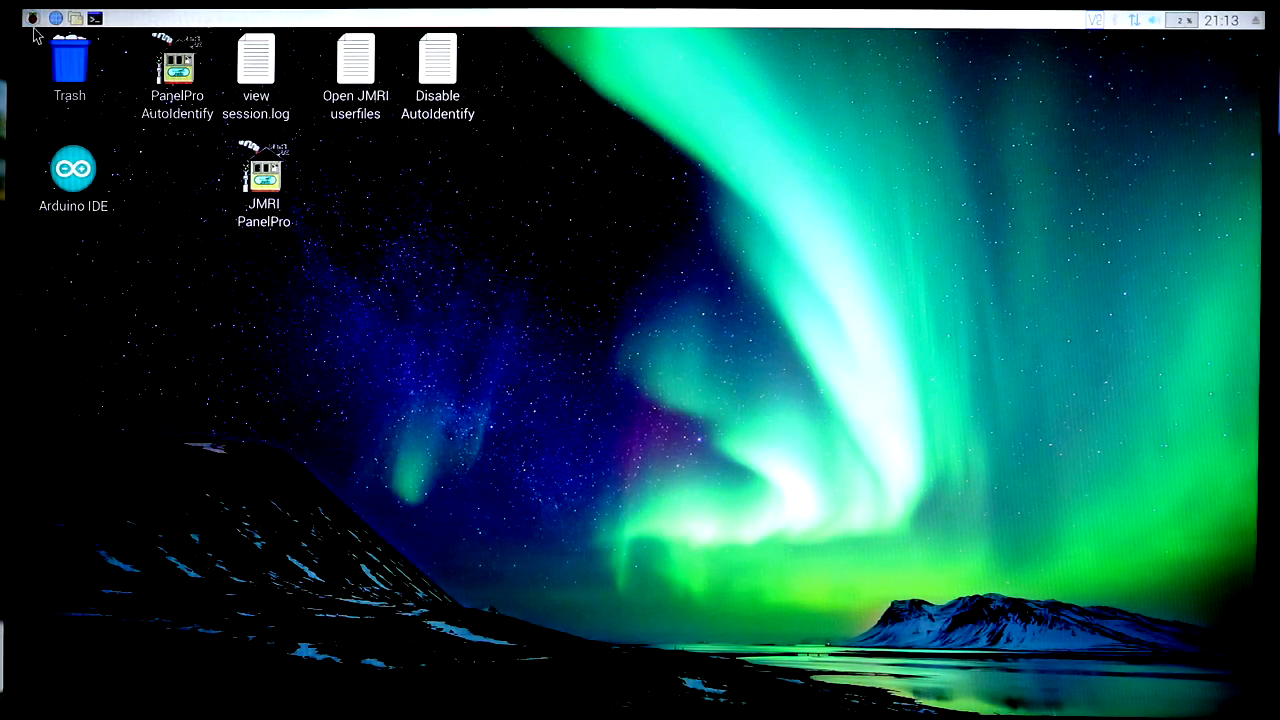
Choose Shutdown from the Raspberry menu and confirm shutting down the Pi
left_click(32, 18)
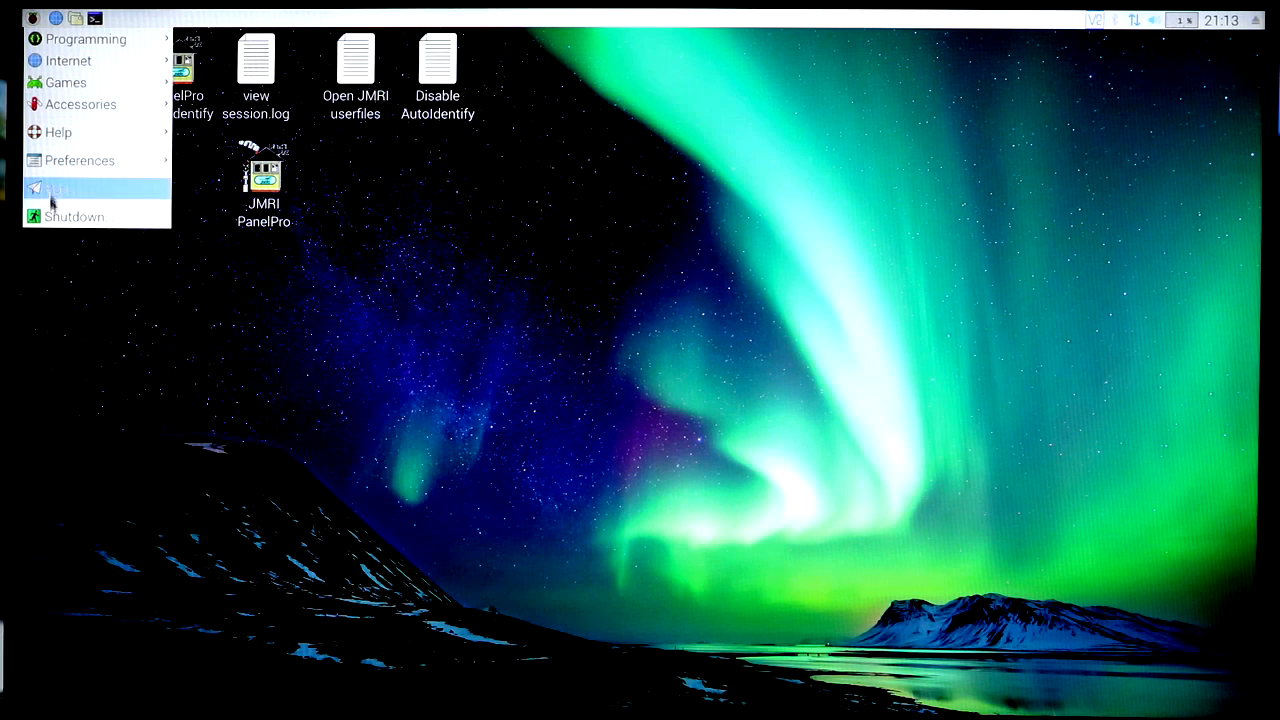
mouse_move(79, 216)
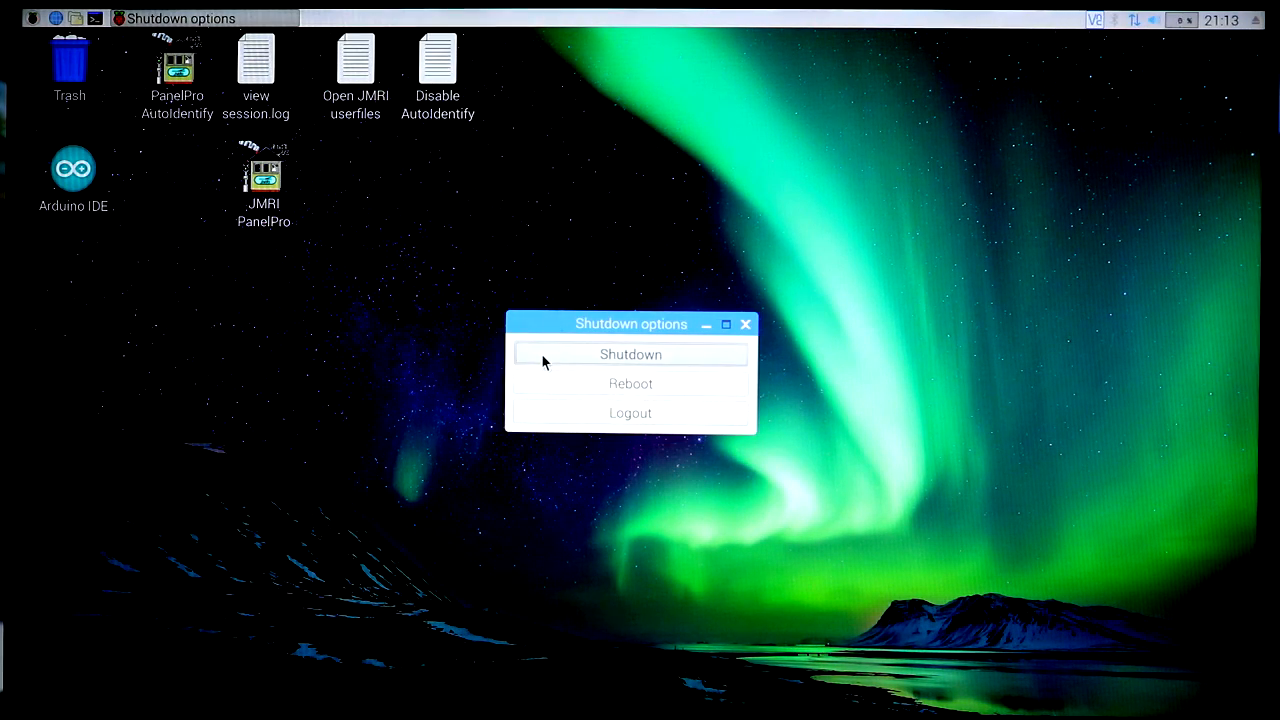
left_click(630, 354)
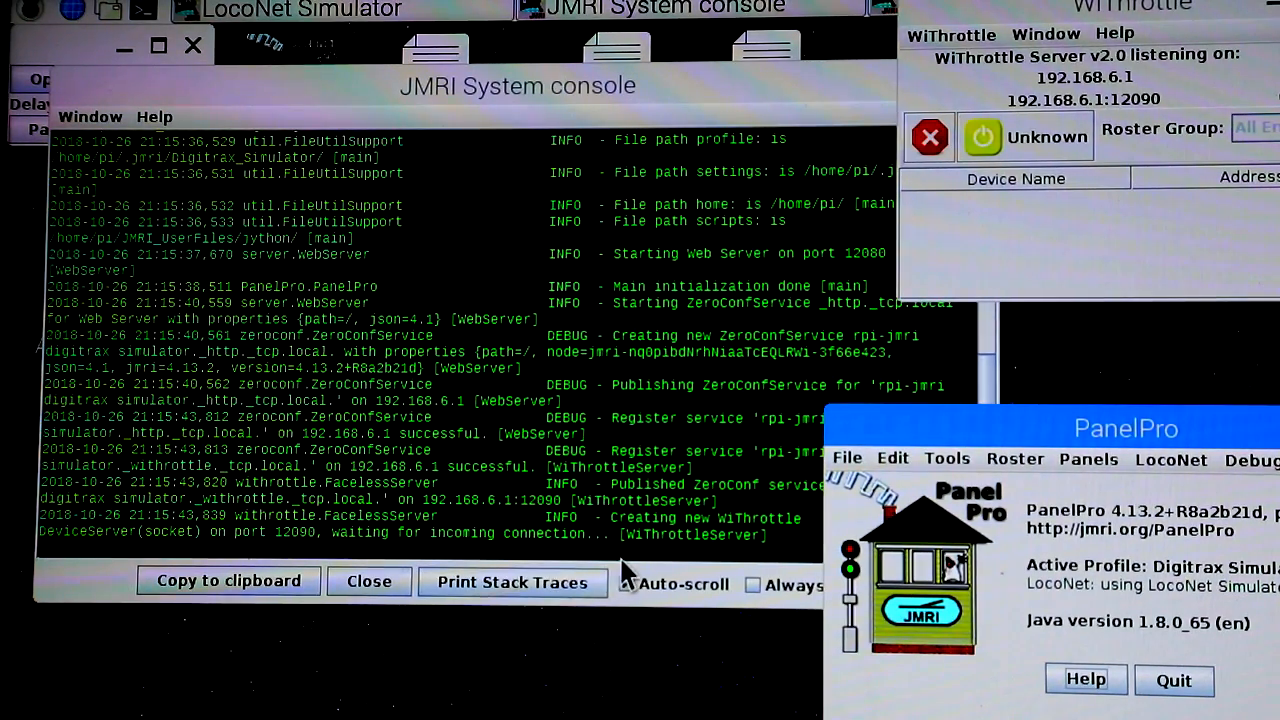
Enable Auto-scroll in the JMRI System console, then quit PanelPro
left_click(625, 584)
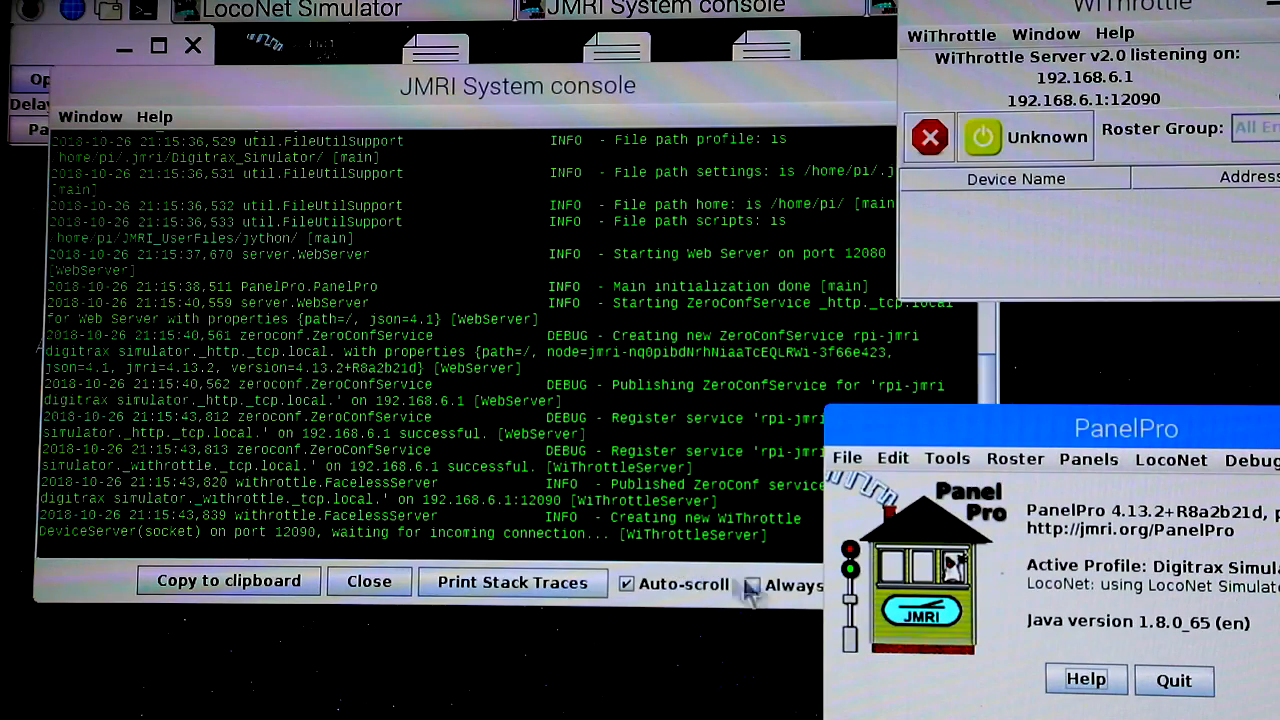
left_click(752, 585)
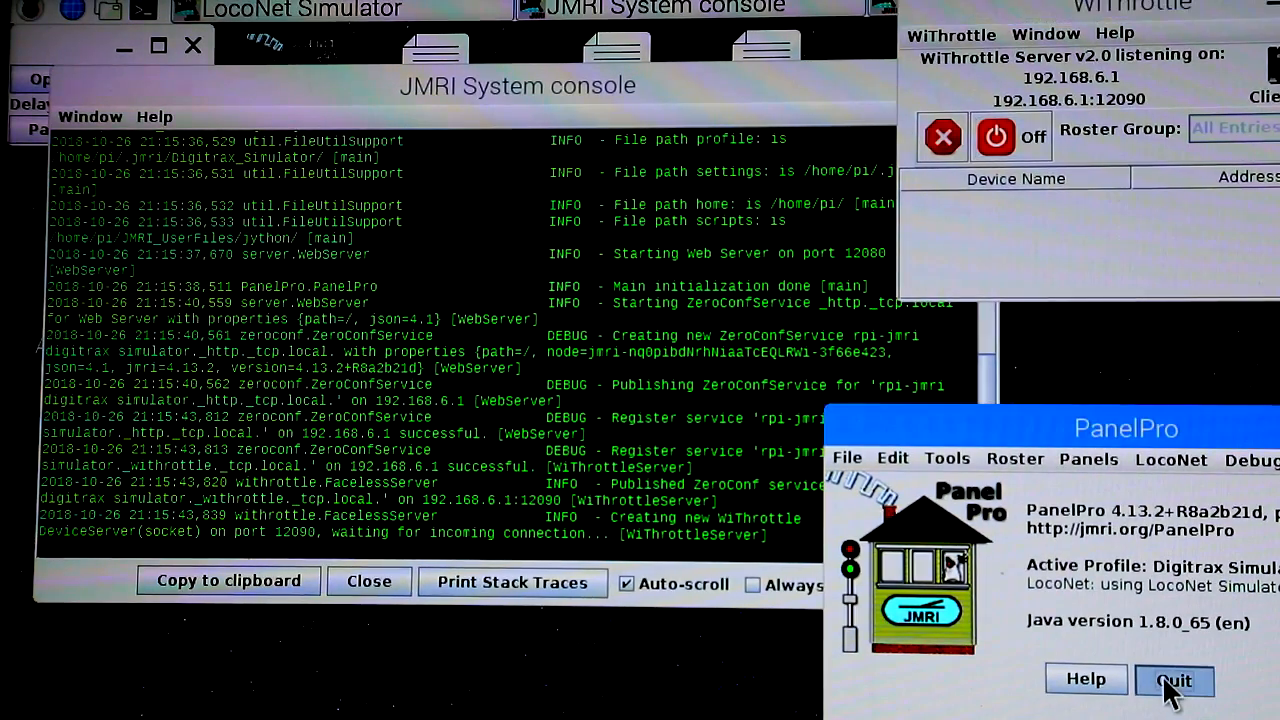
left_click(1174, 680)
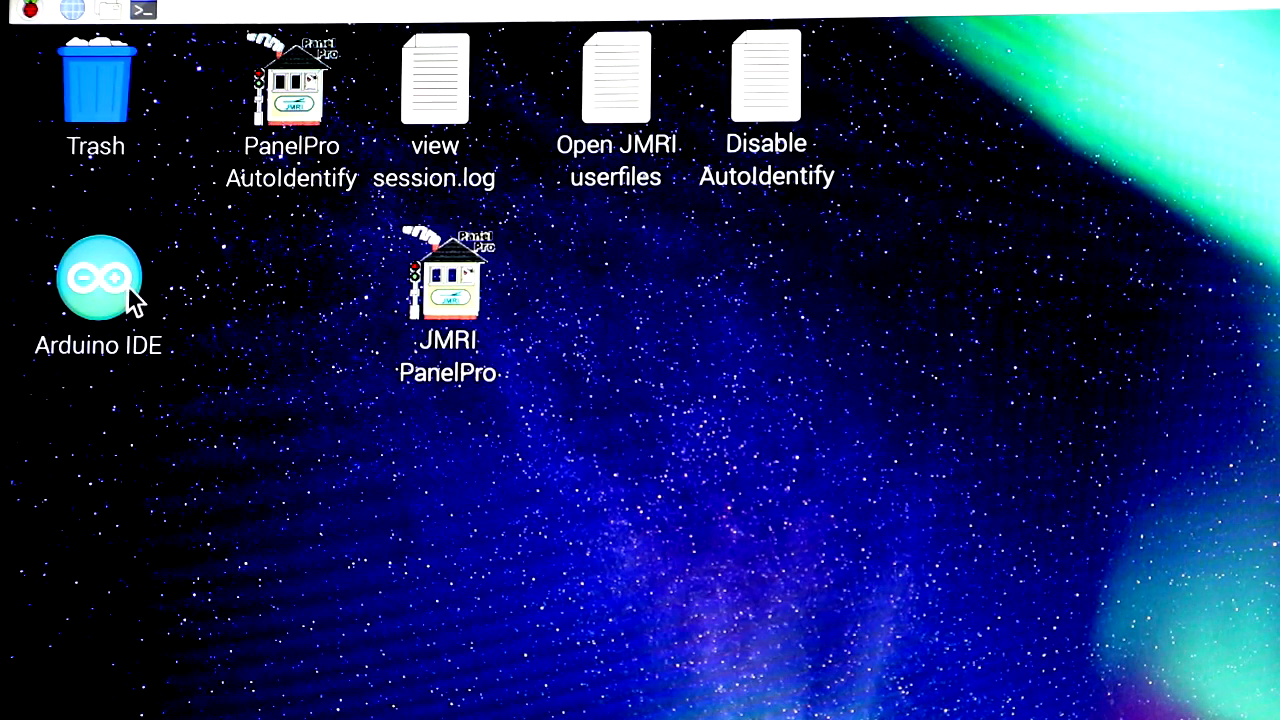
mouse_move(30, 18)
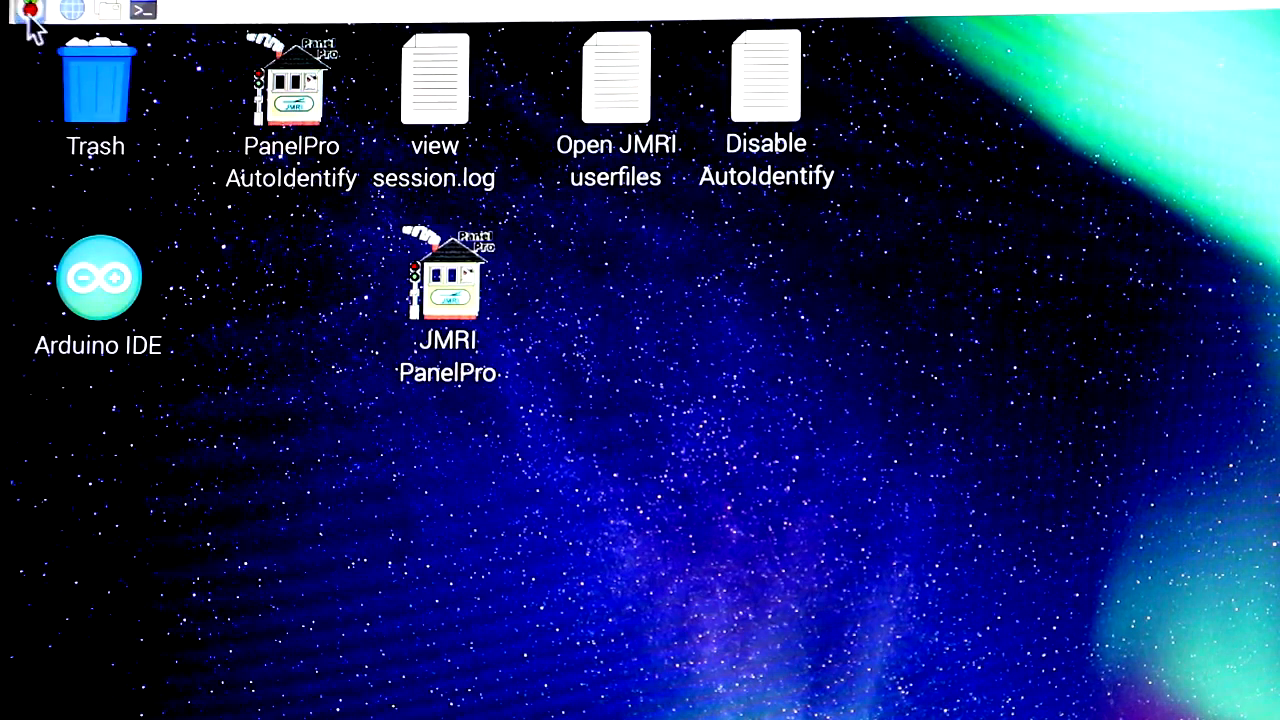
Open the Raspberry menu's Preferences submenu listing Raspberry Pi Configuration
left_click(28, 10)
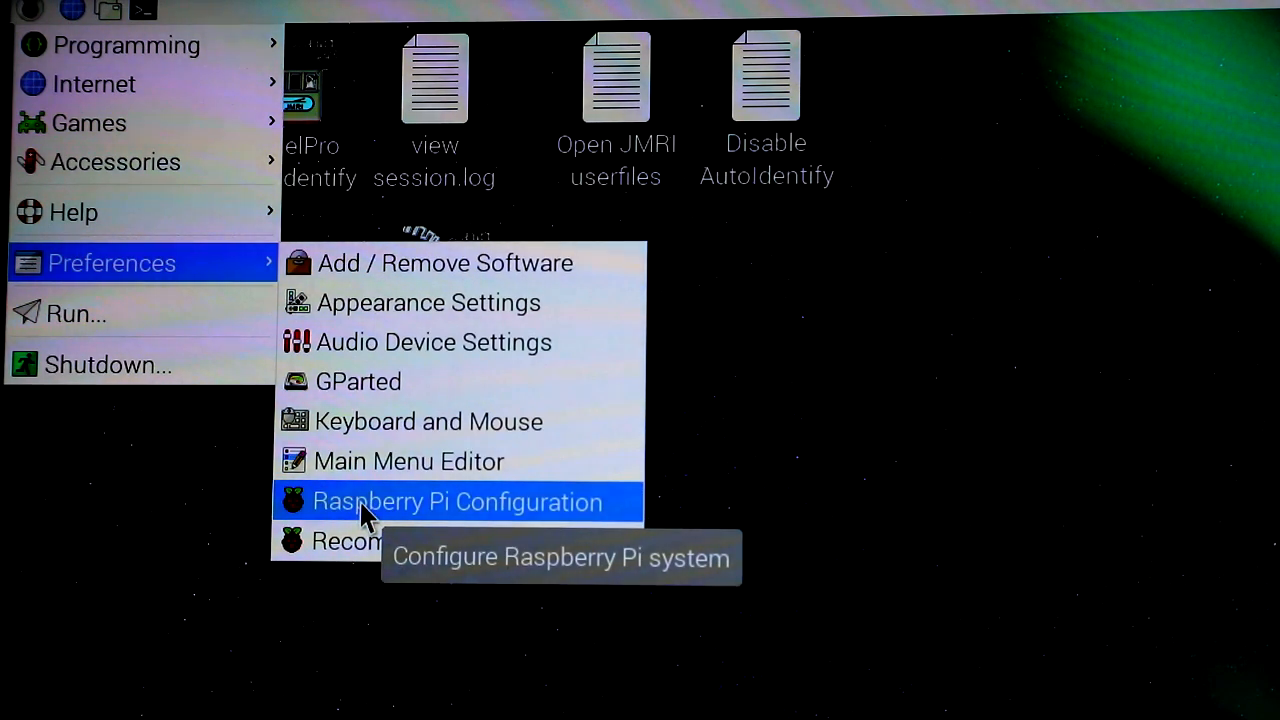
left_click(456, 501)
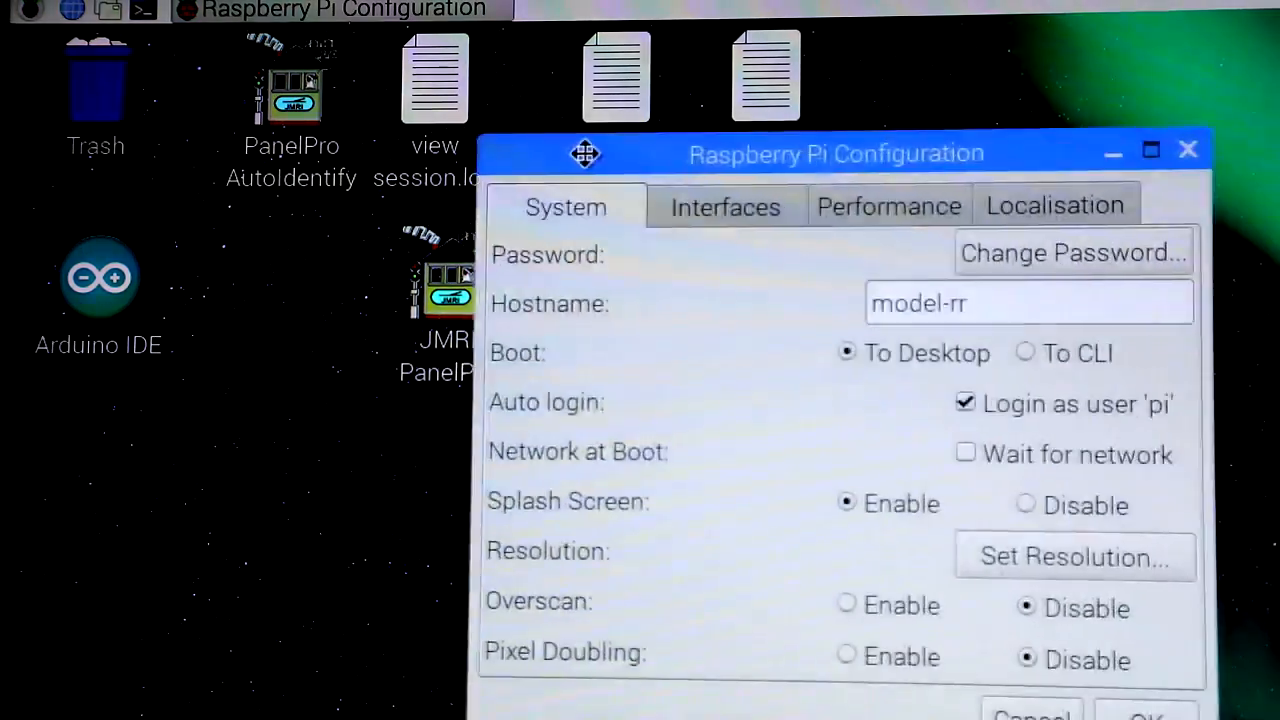
left_click_drag(585, 153, 762, 80)
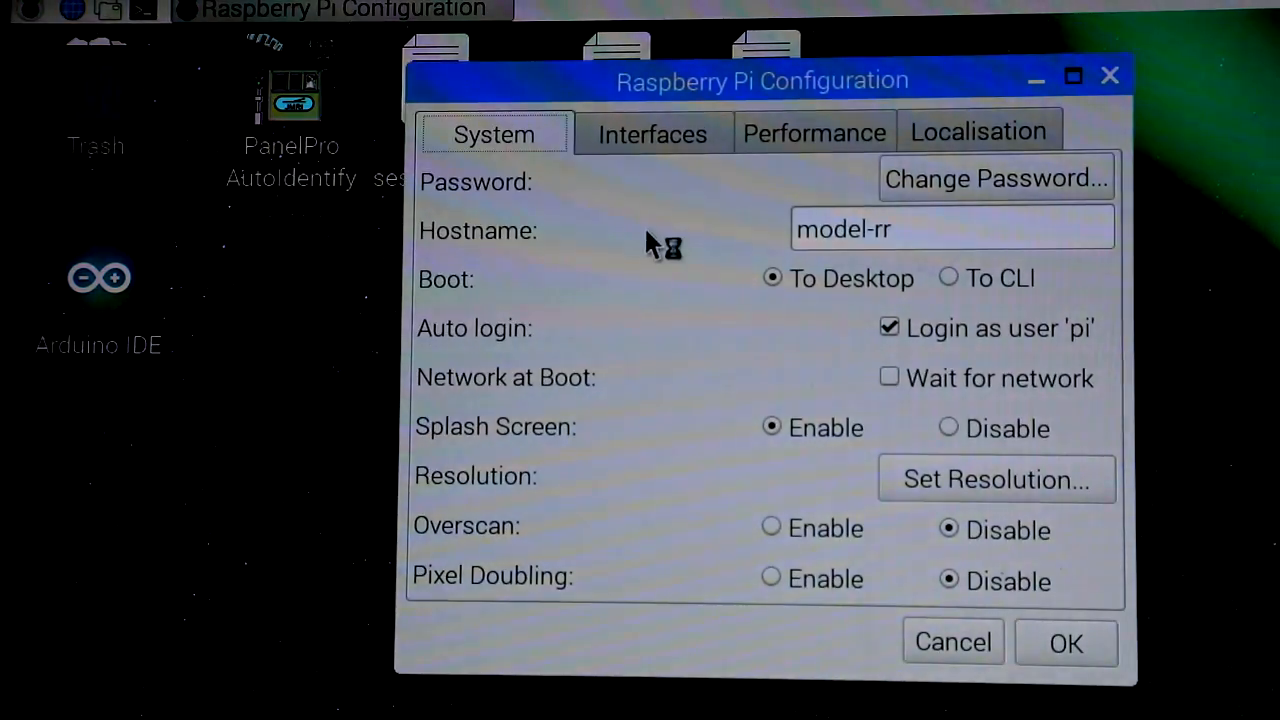
double_click(860, 229)
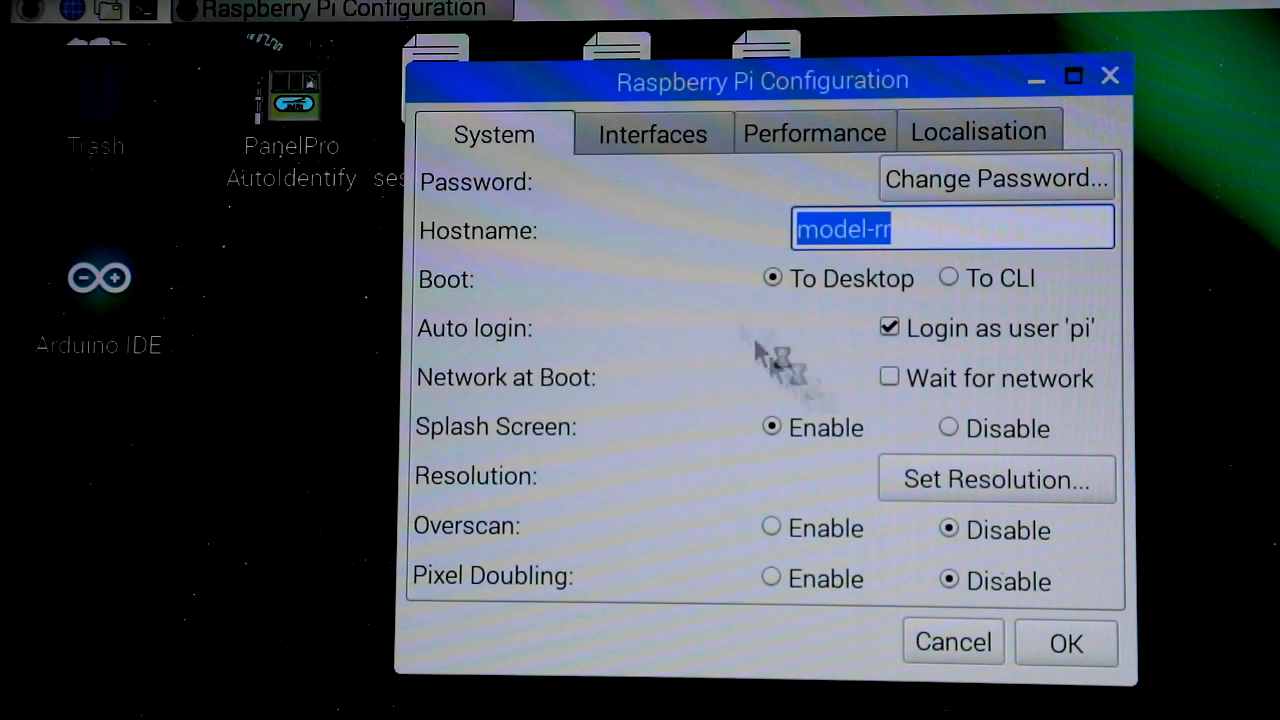
mouse_move(995, 479)
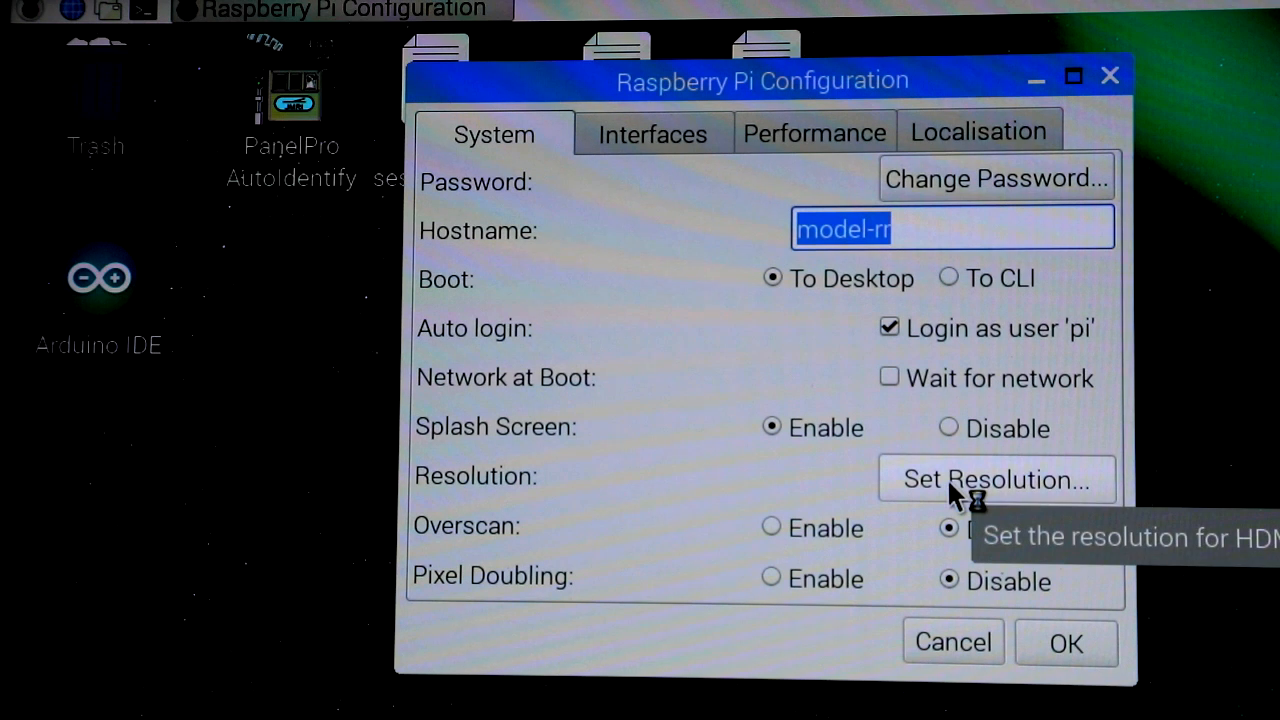
left_click(996, 478)
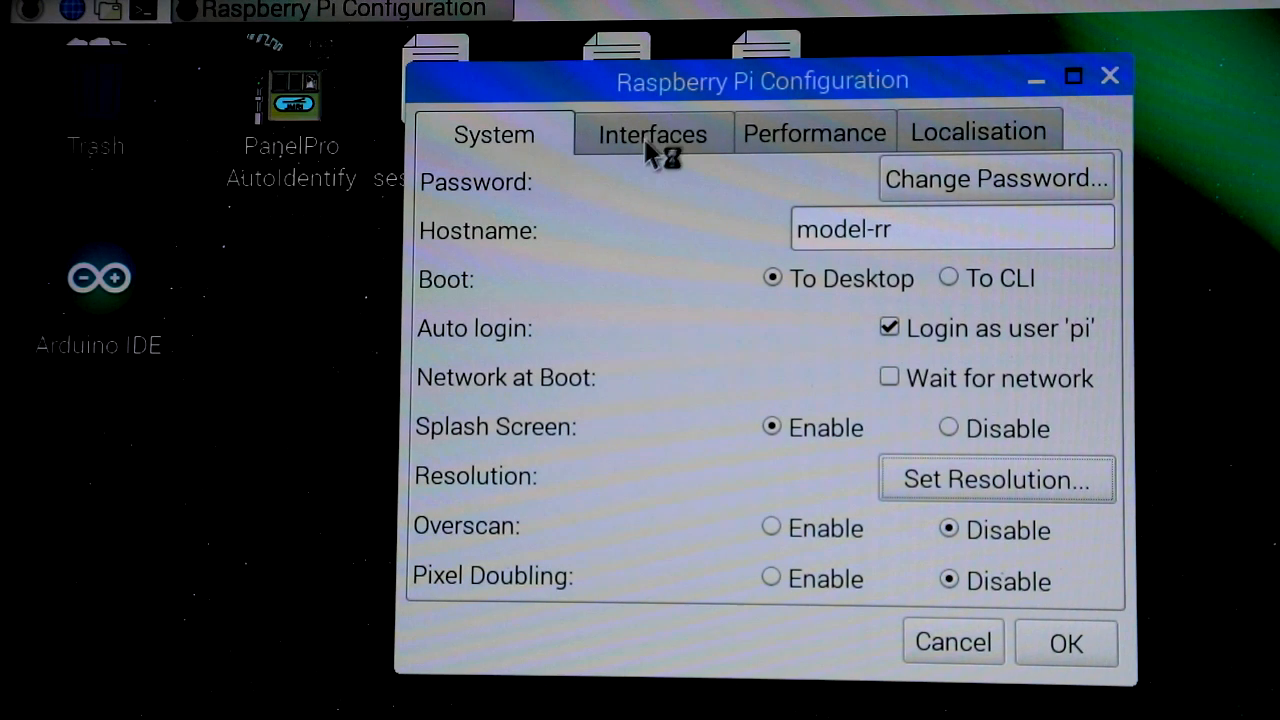
left_click(651, 133)
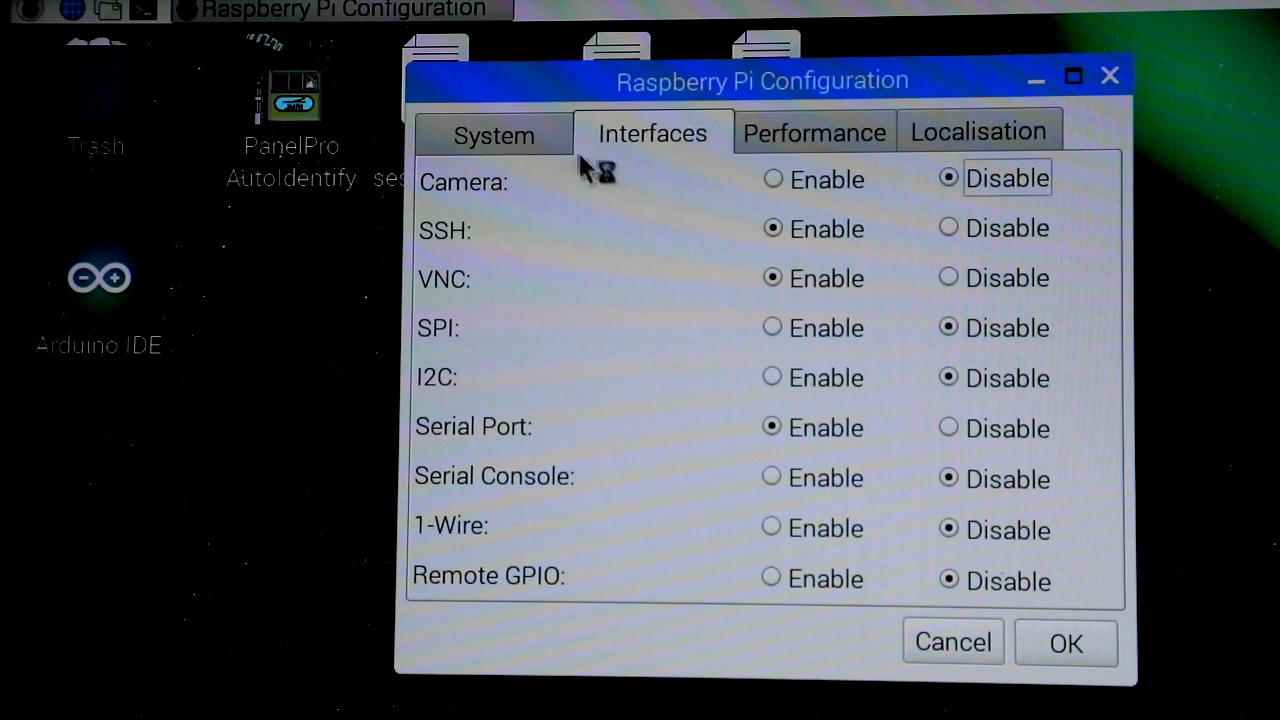
left_click(494, 133)
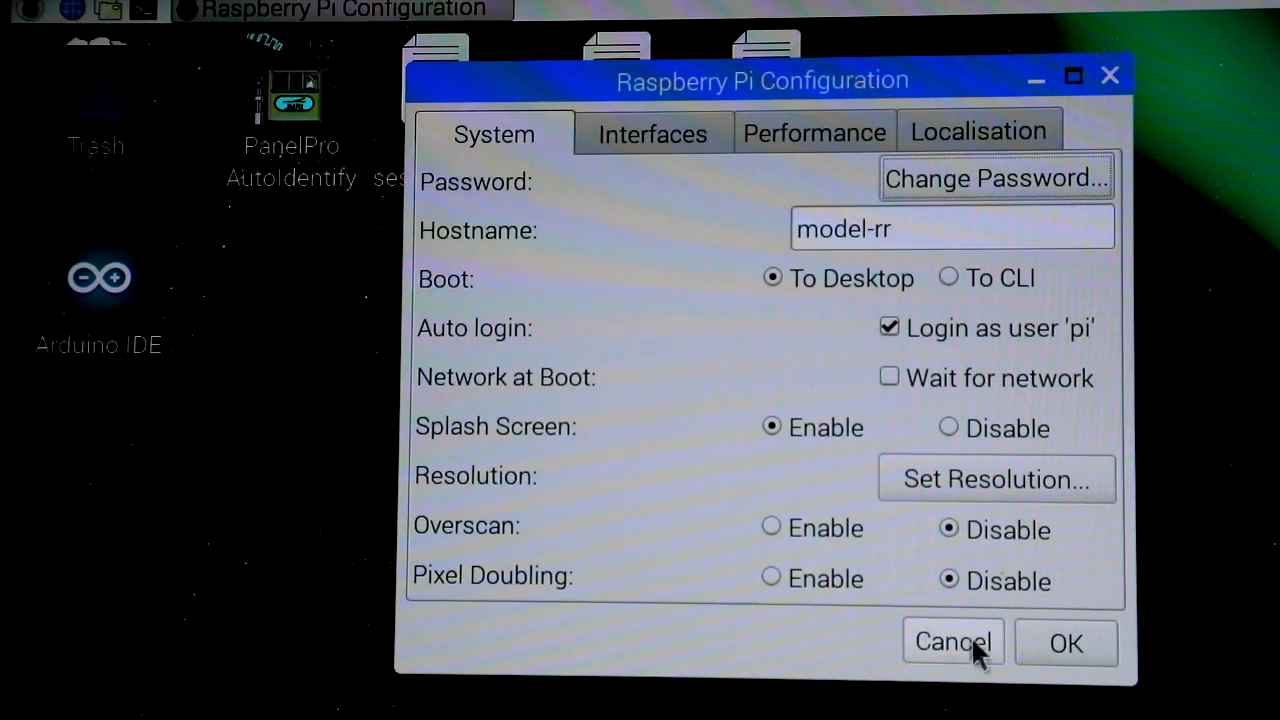
left_click(952, 642)
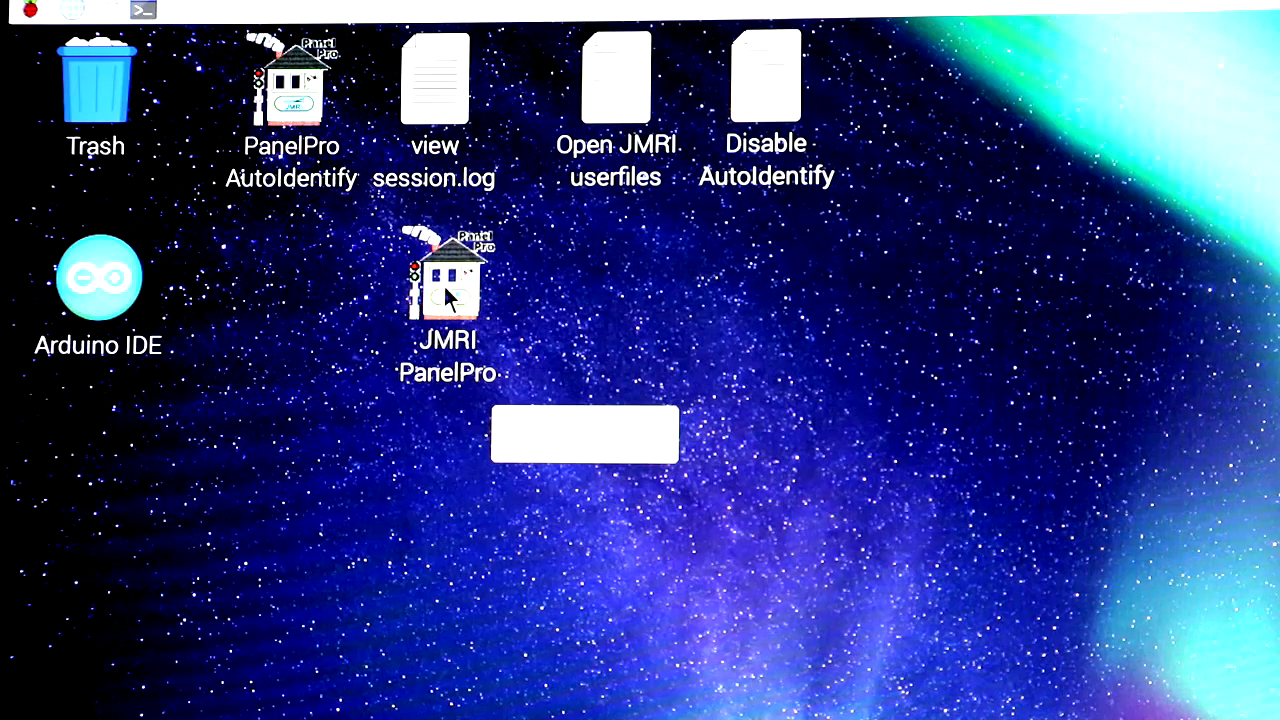
left_click(447, 290)
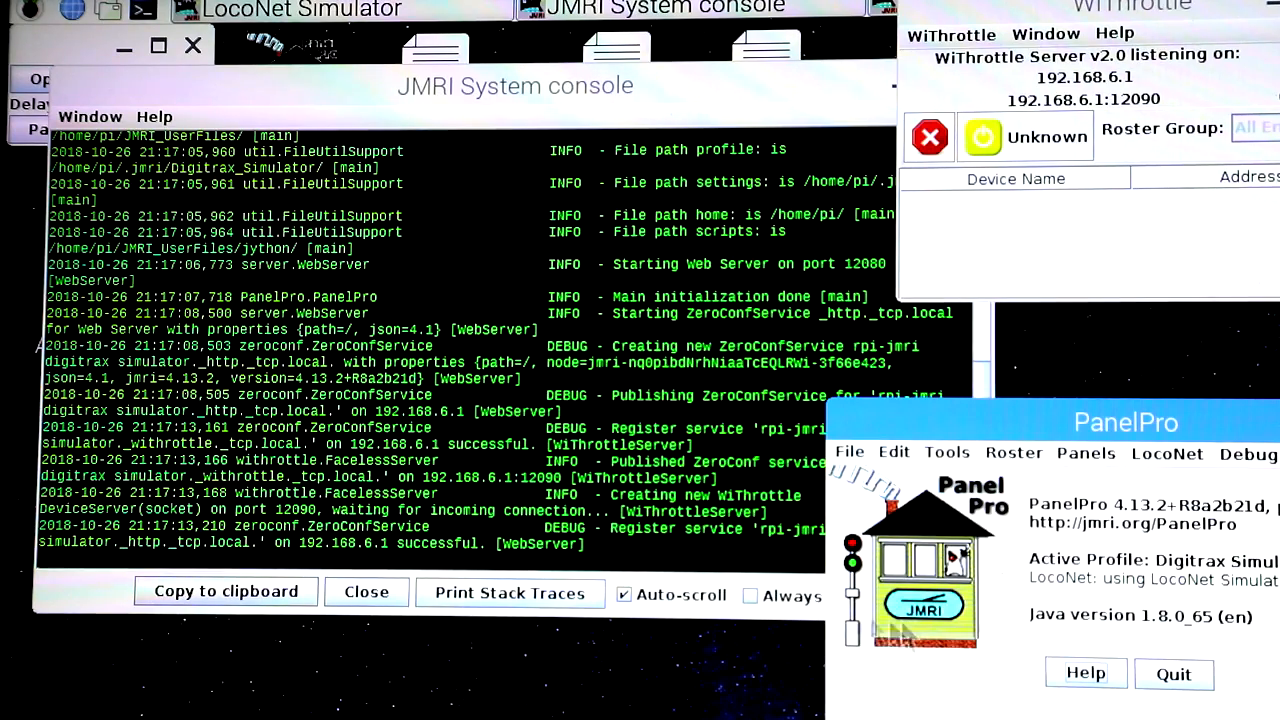
mouse_move(1174, 674)
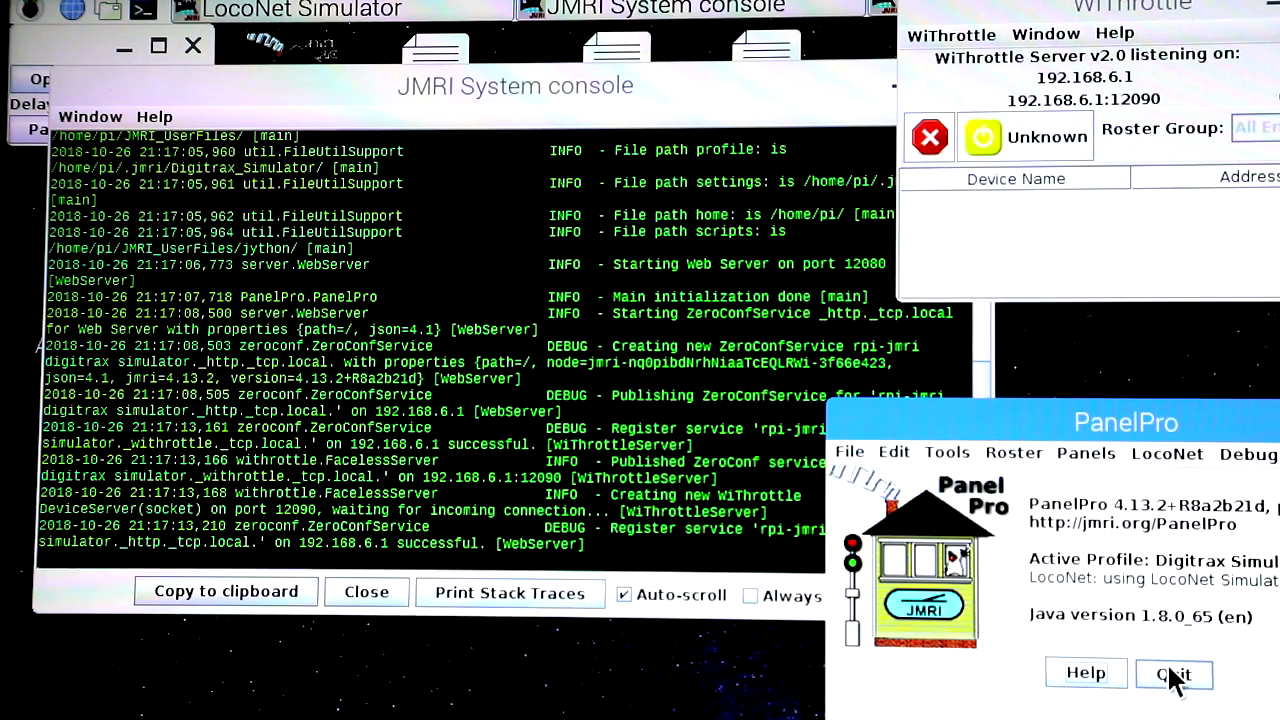
left_click(1174, 672)
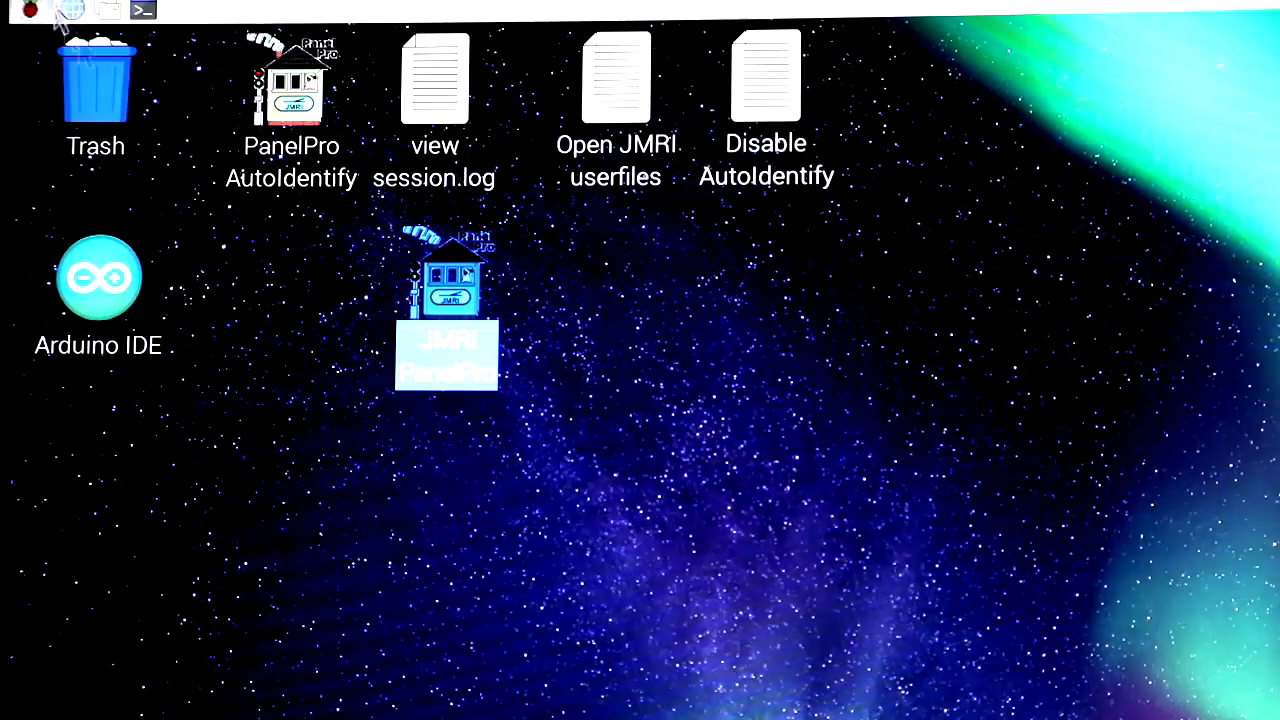
Choose Shutdown... from the Raspberry menu to show the Shutdown and Reboot options
left_click(30, 11)
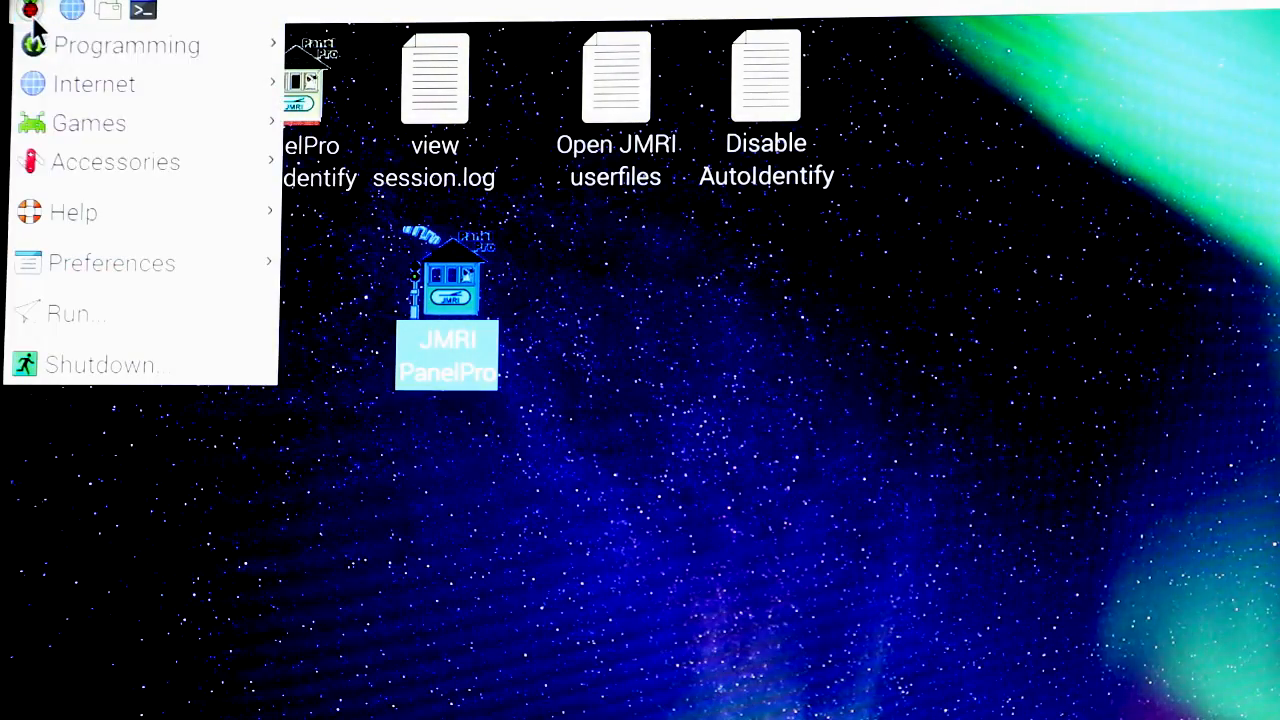
mouse_move(140, 365)
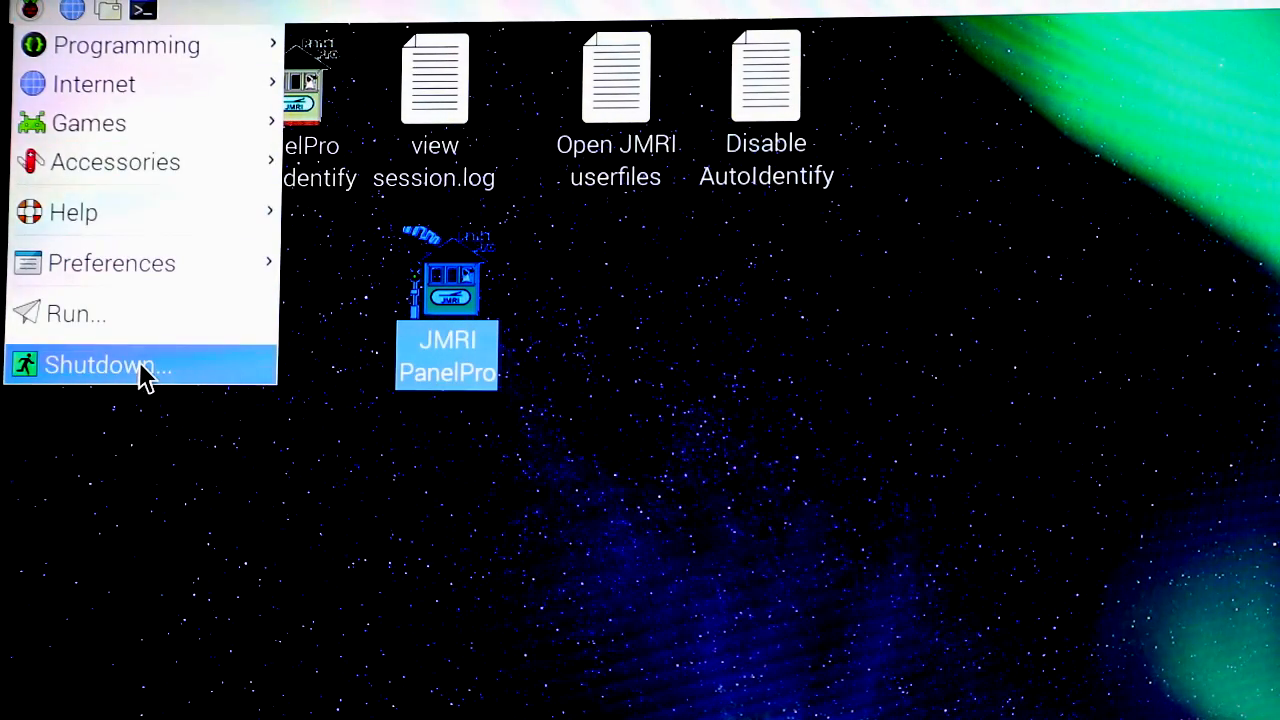
left_click(107, 364)
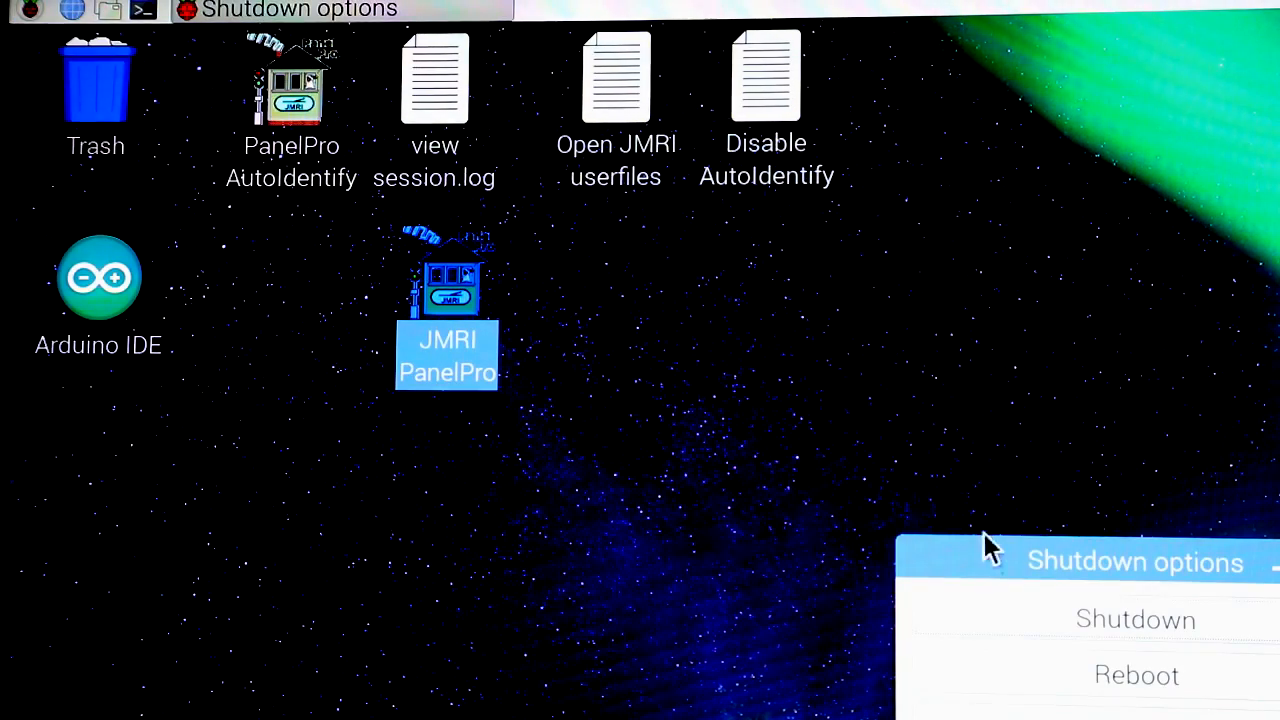